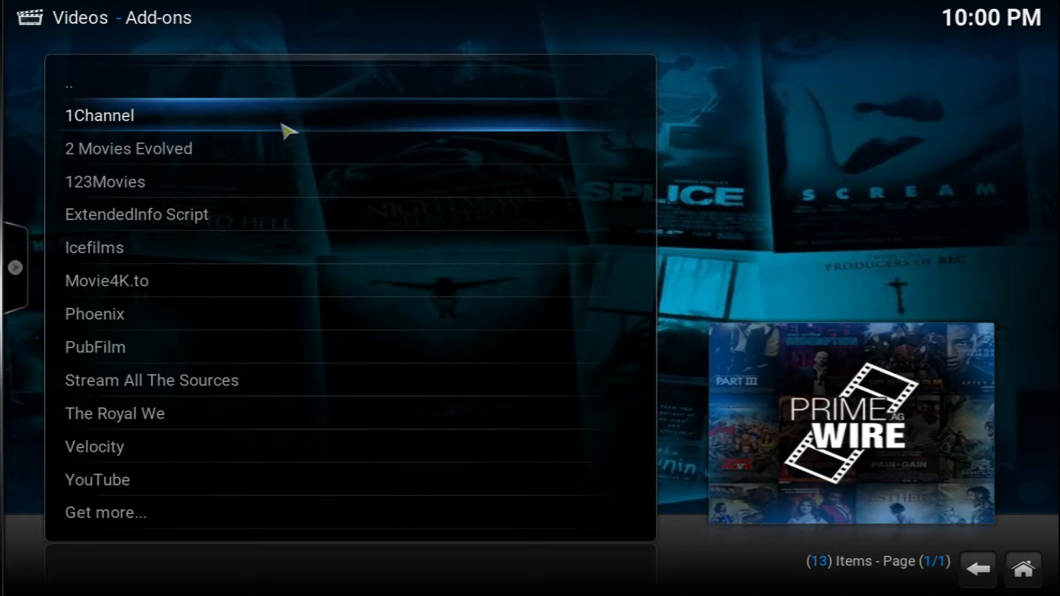
mouse_move(292, 128)
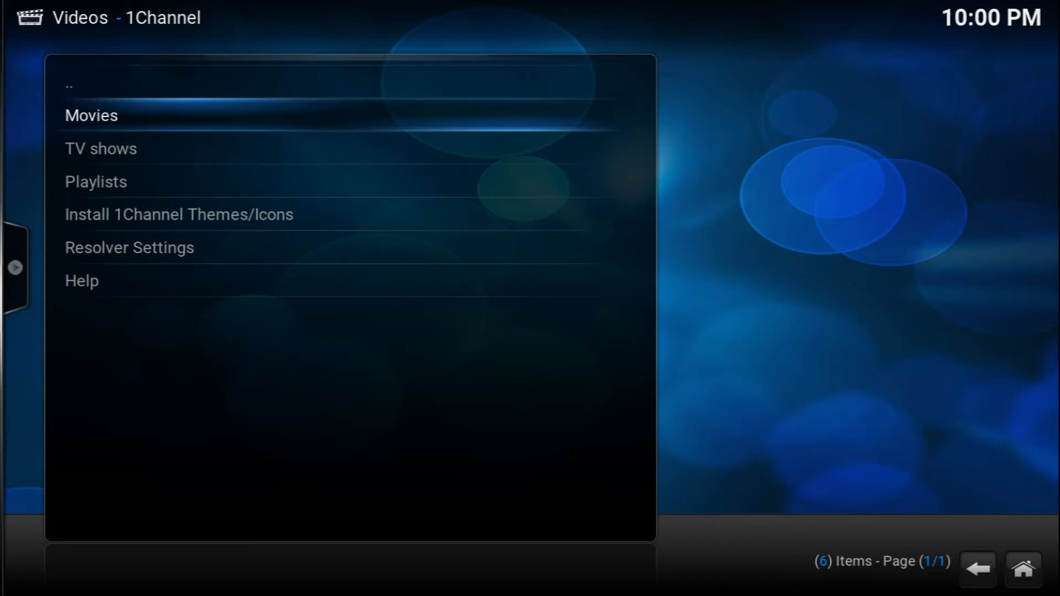
mouse_move(277, 130)
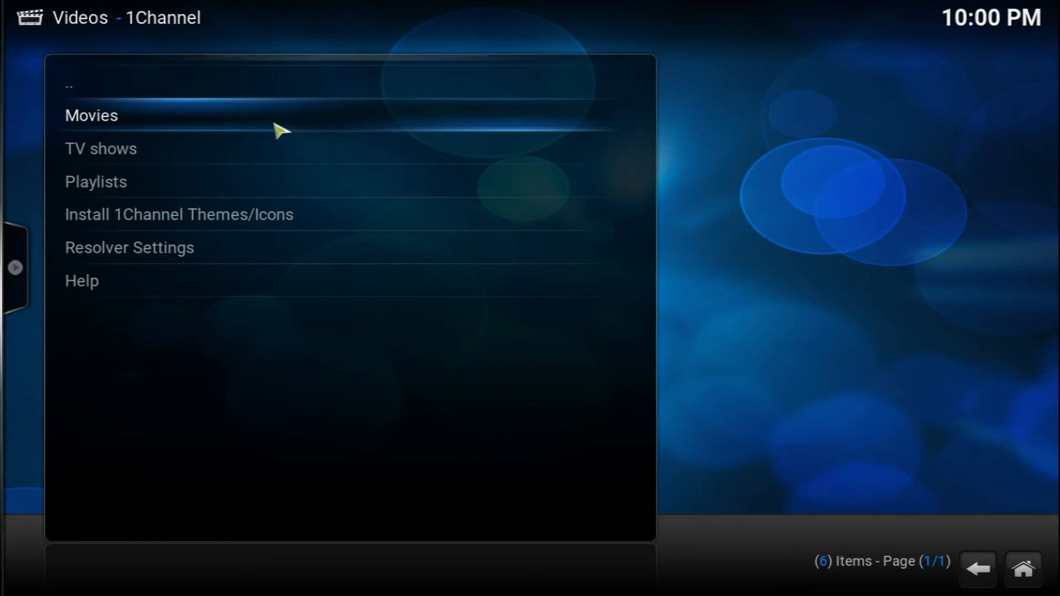
Open 1Channel's Movies menu showing A-Z, Search, Genres, Most Popular and Advanced Search
left_click(91, 115)
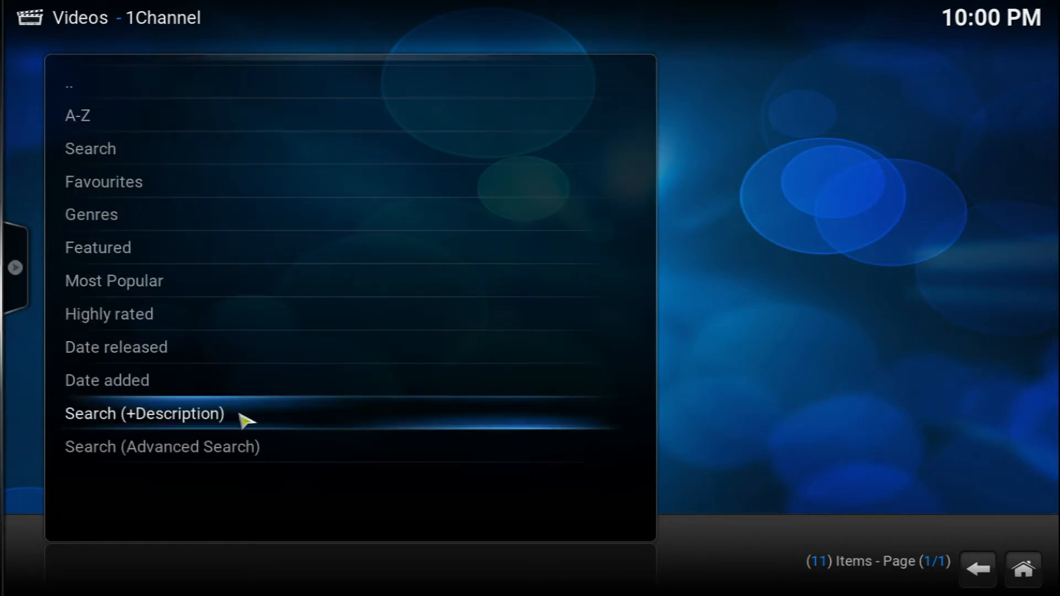
mouse_move(229, 132)
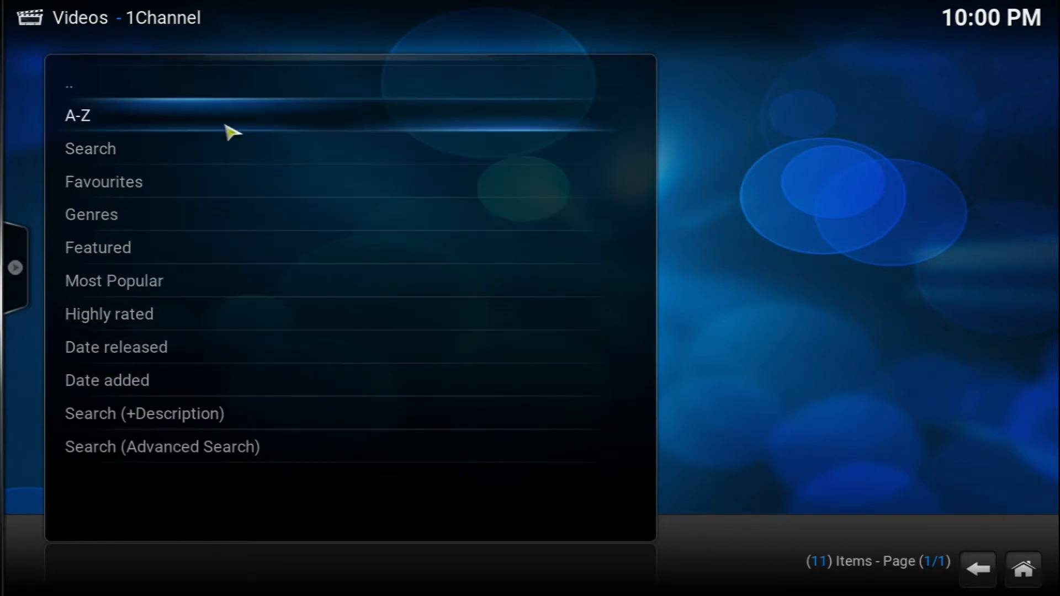
mouse_move(202, 193)
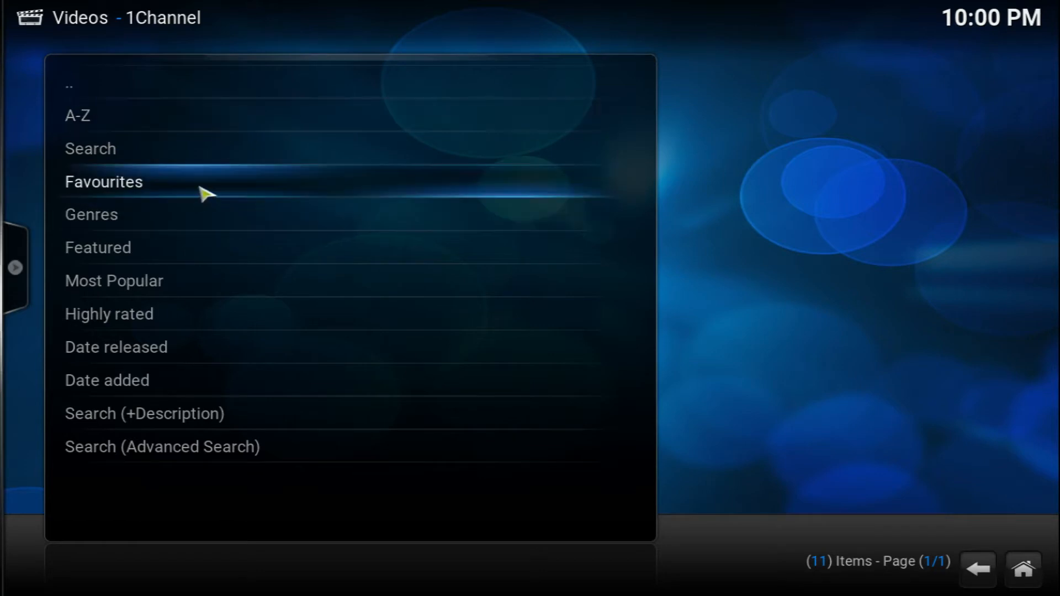
mouse_move(202, 253)
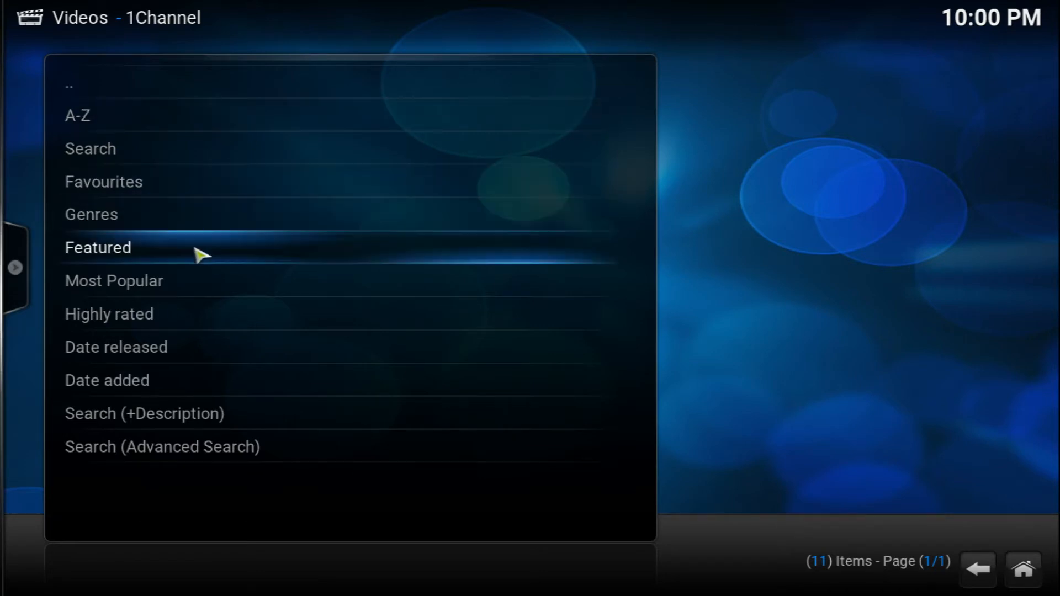
mouse_move(188, 325)
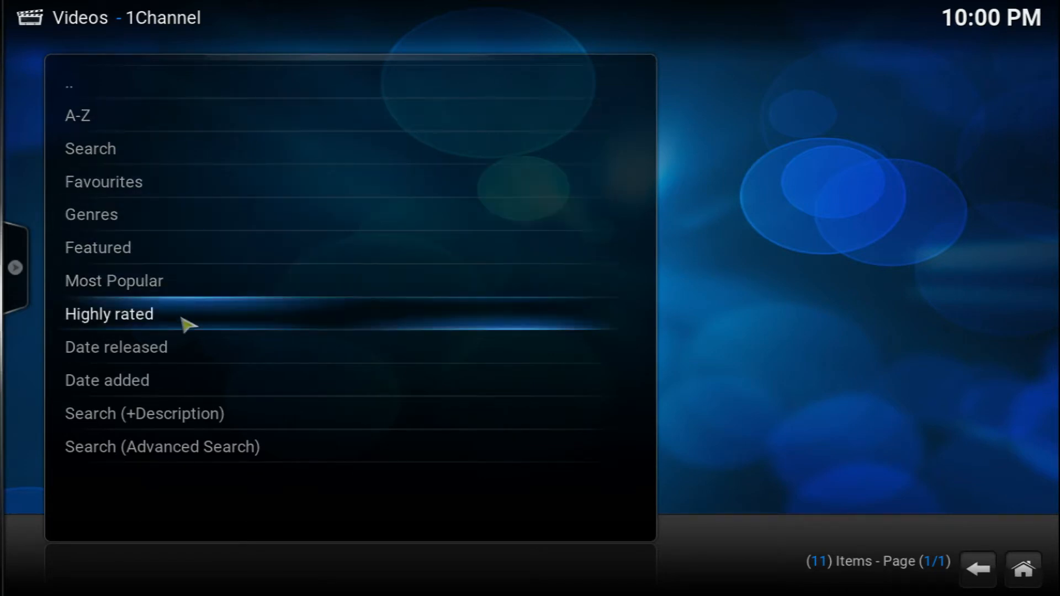
mouse_move(202, 357)
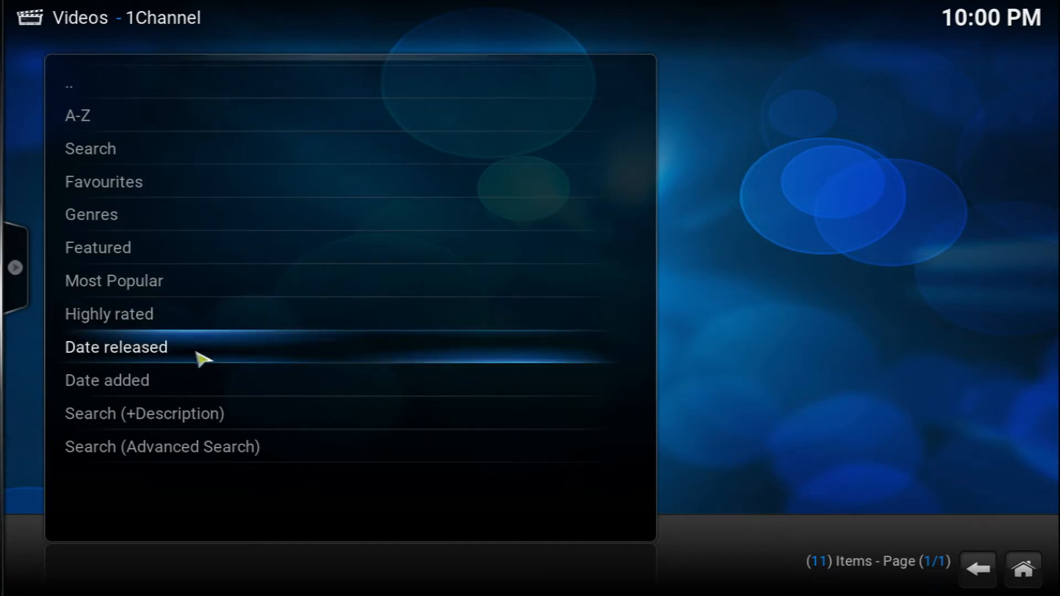
mouse_move(203, 394)
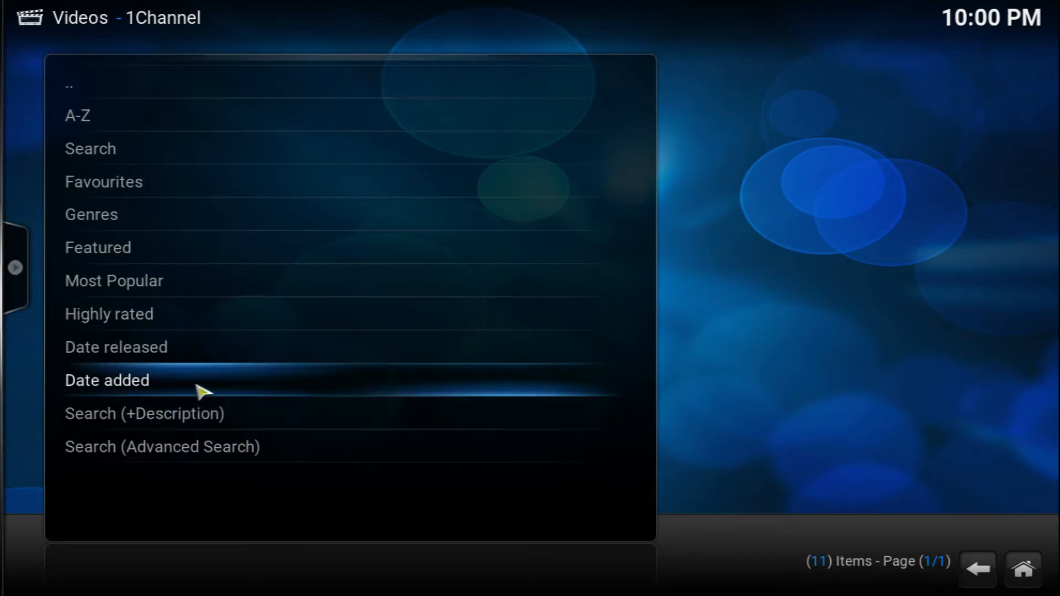
mouse_move(210, 280)
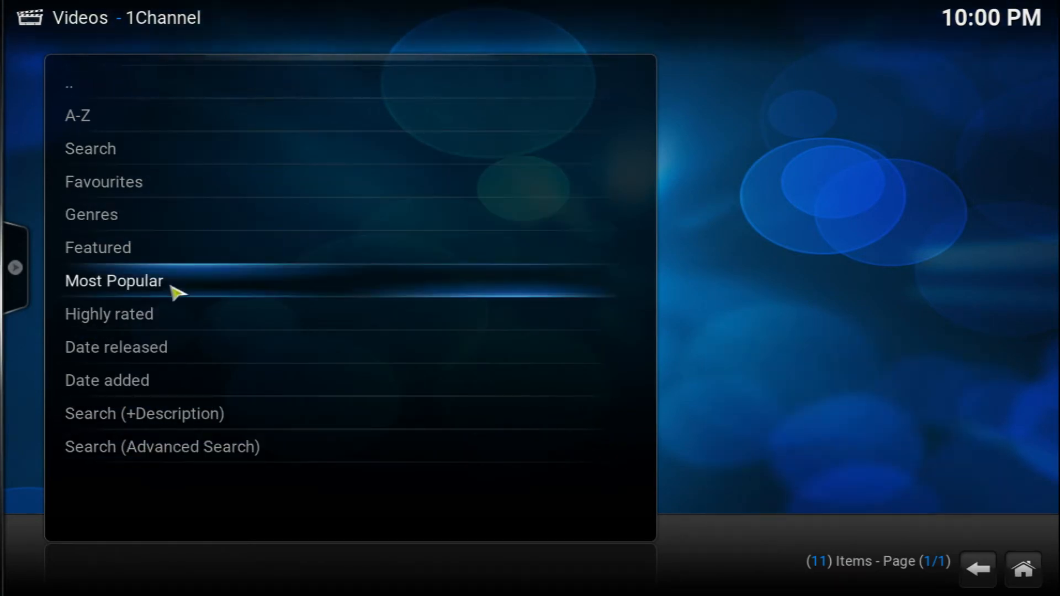
List 1Channel's 25 Most Popular movies and scroll down toward The Martian
left_click(114, 280)
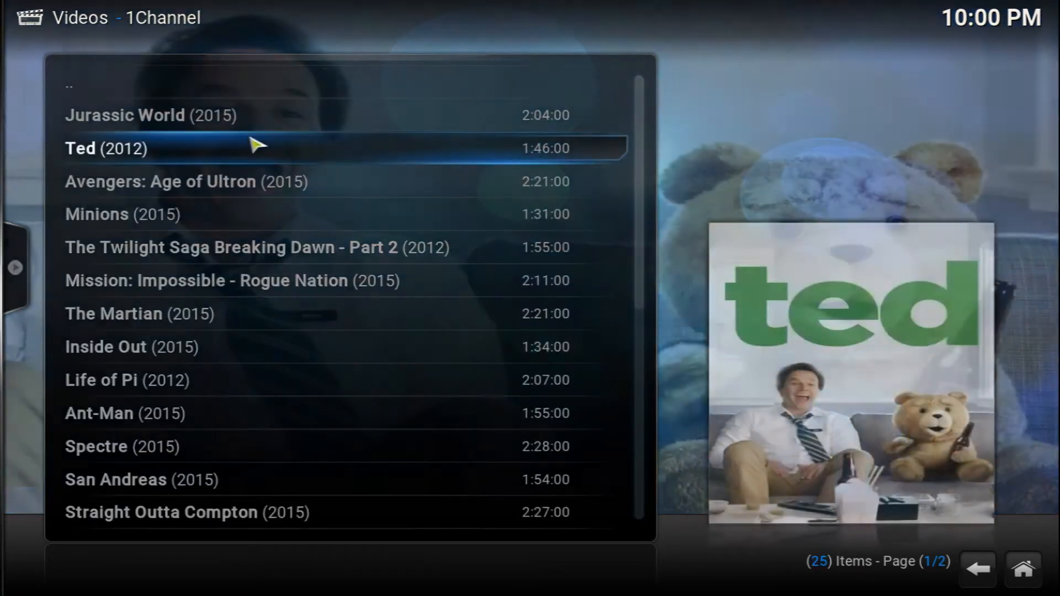
mouse_move(230, 304)
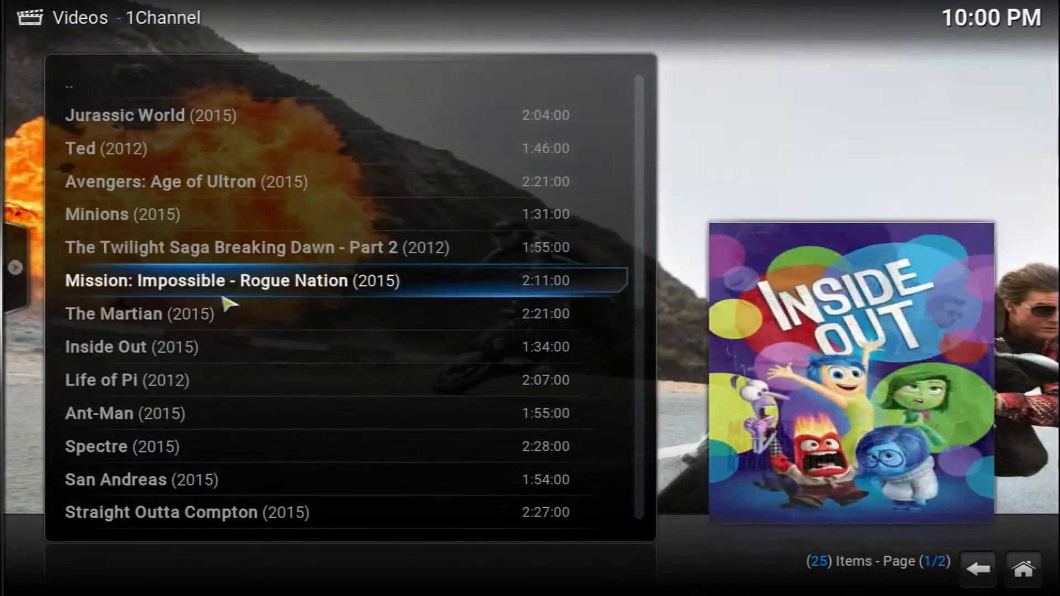
scroll("down", 3)
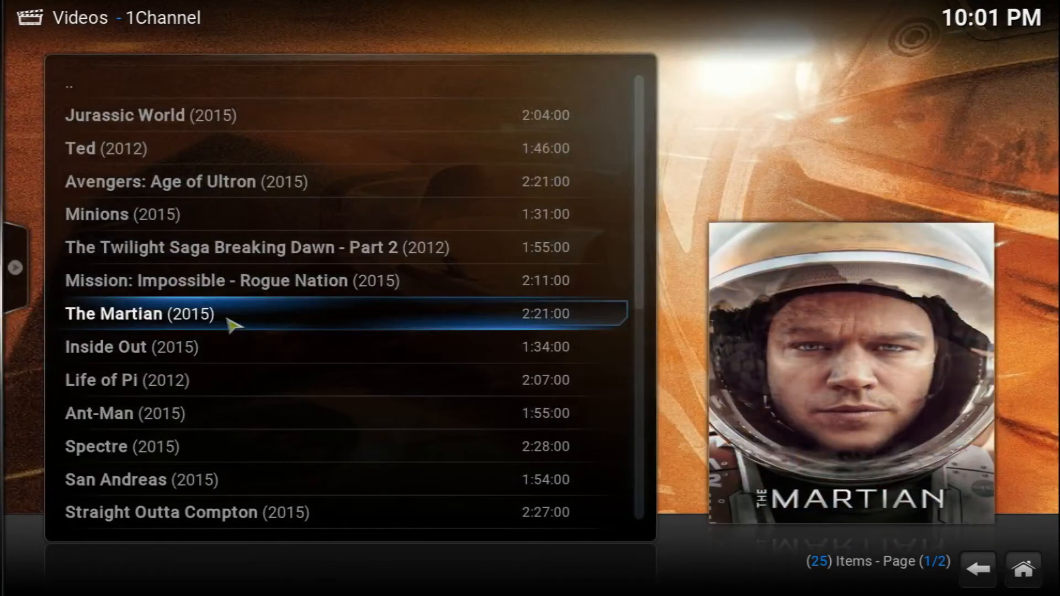
Open The Martian's stream list and choose a vidzi.tv stream to load
left_click(139, 313)
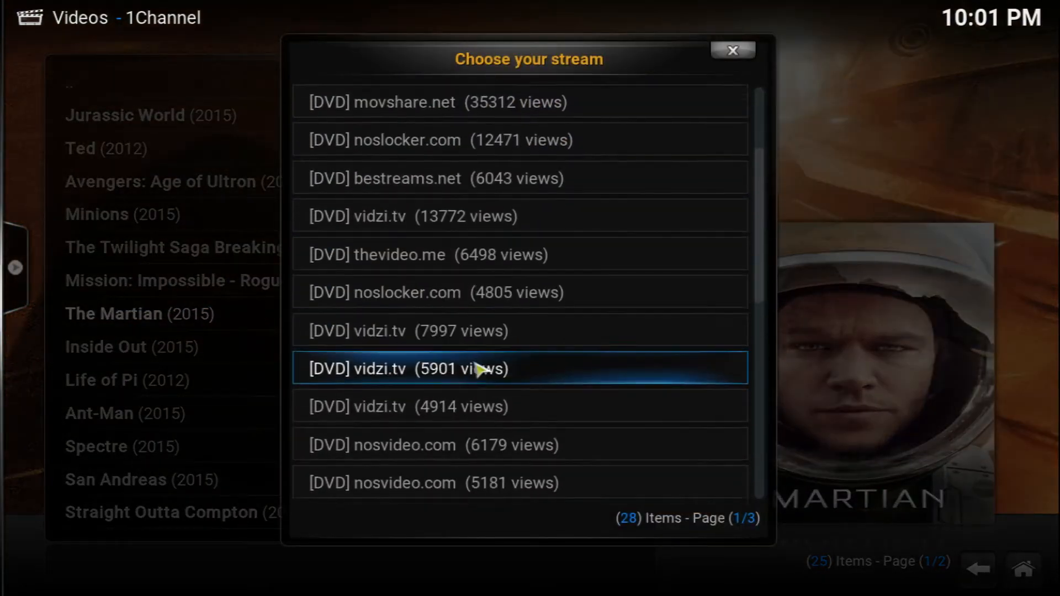
scroll("down", 3)
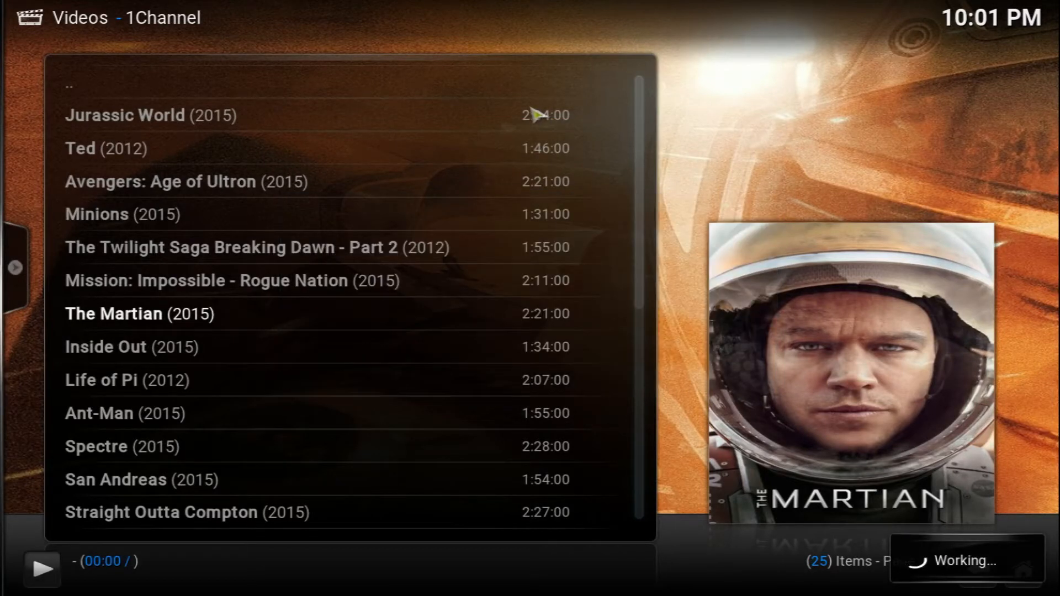
Show The Martian's playback controls, then open and close the audio and subtitle settings
double_click(112, 313)
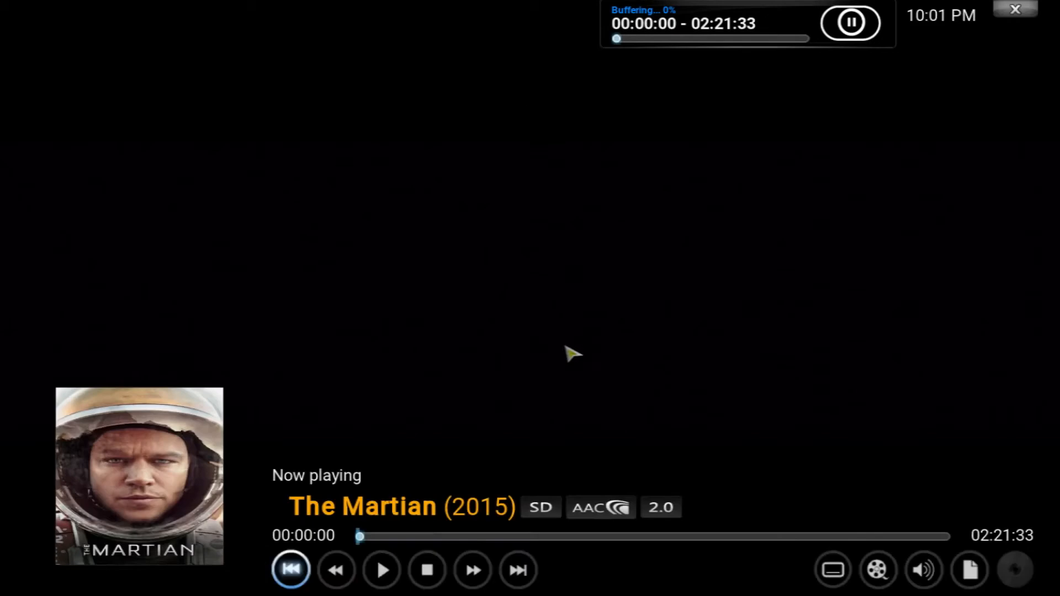
left_click(924, 569)
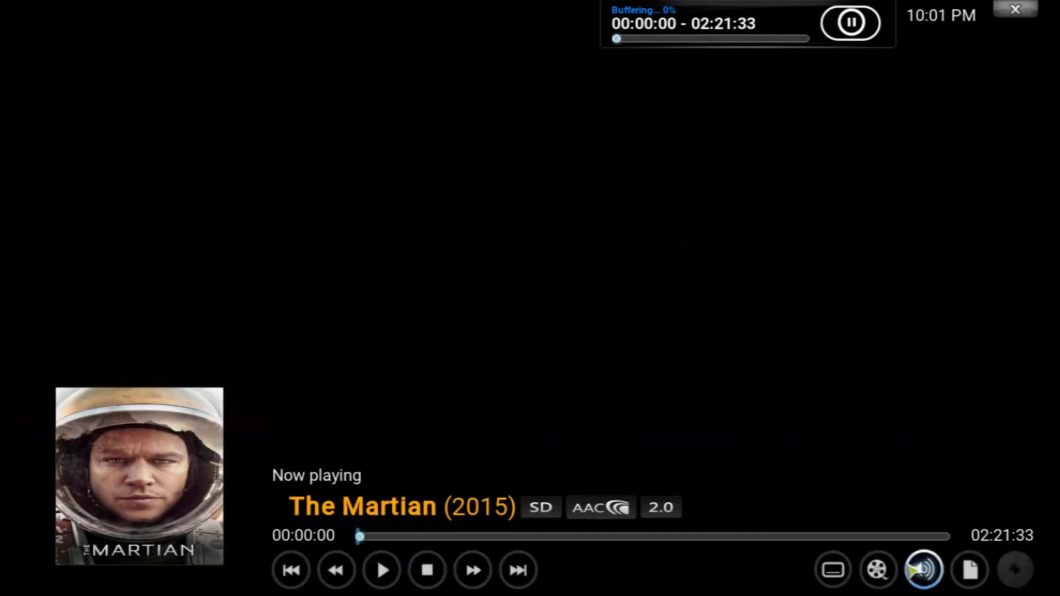
left_click(924, 569)
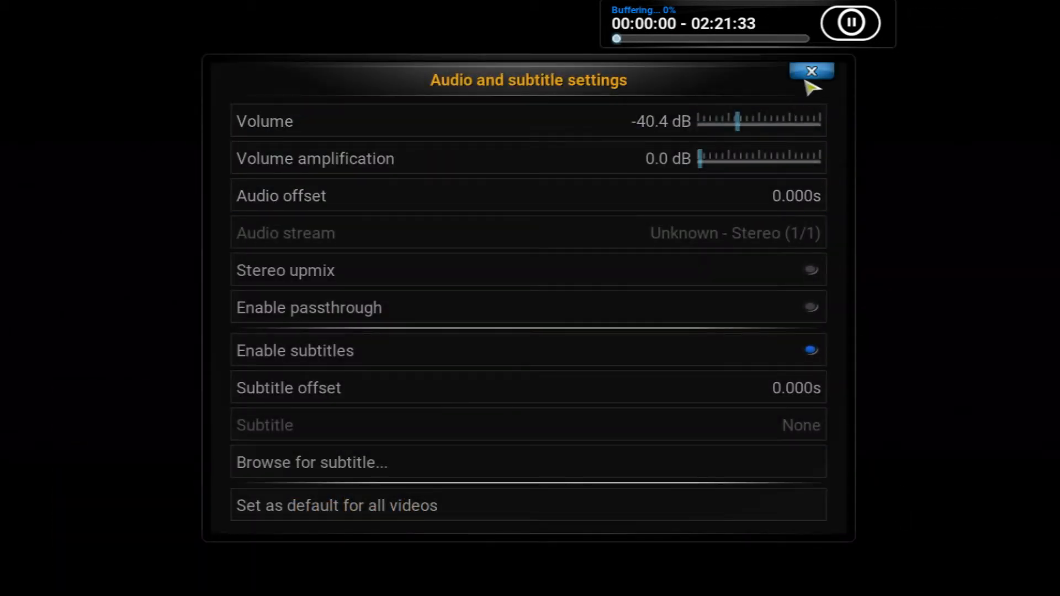
left_click(810, 71)
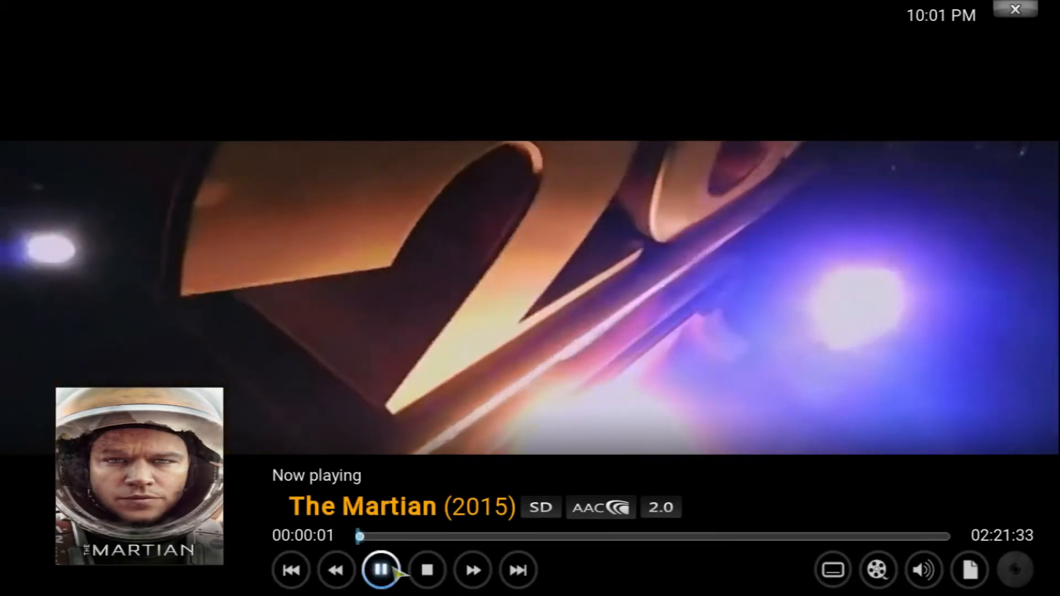
Pause The Martian, skip ahead to about 54 minutes, and stop playback
left_click(380, 570)
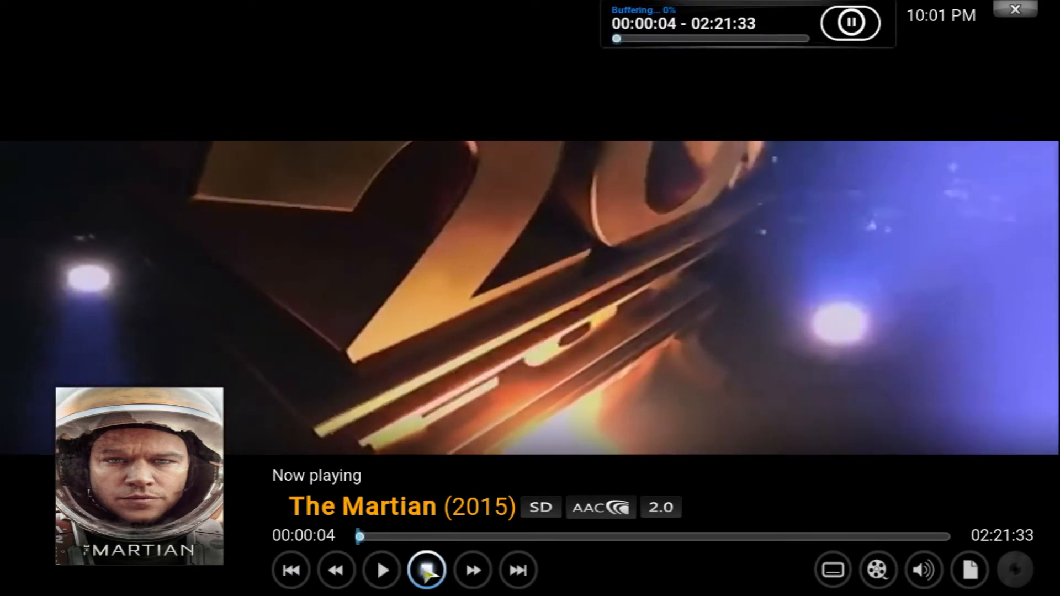
left_click(583, 536)
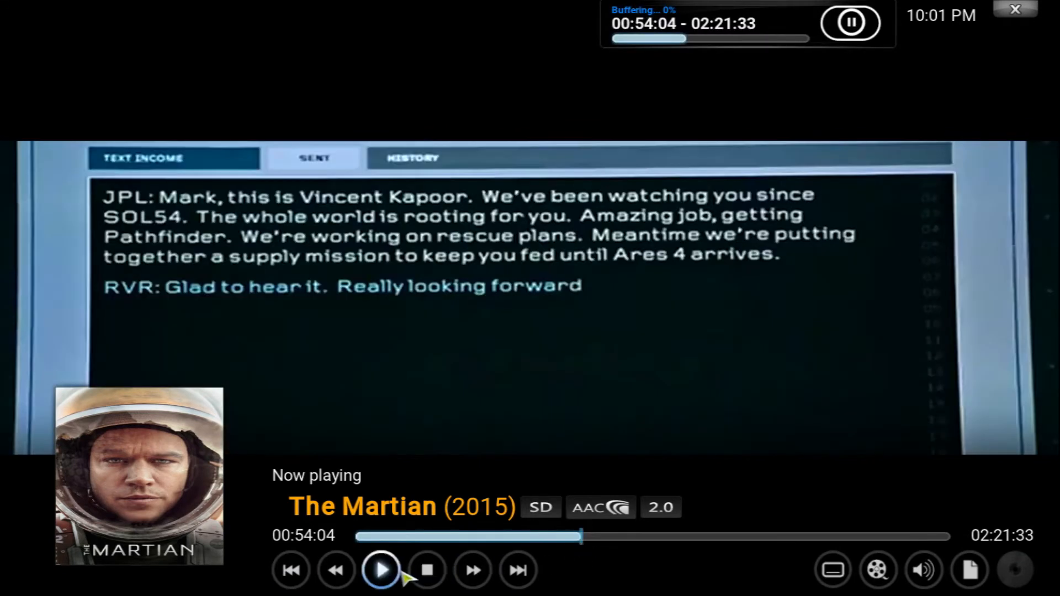
left_click(381, 570)
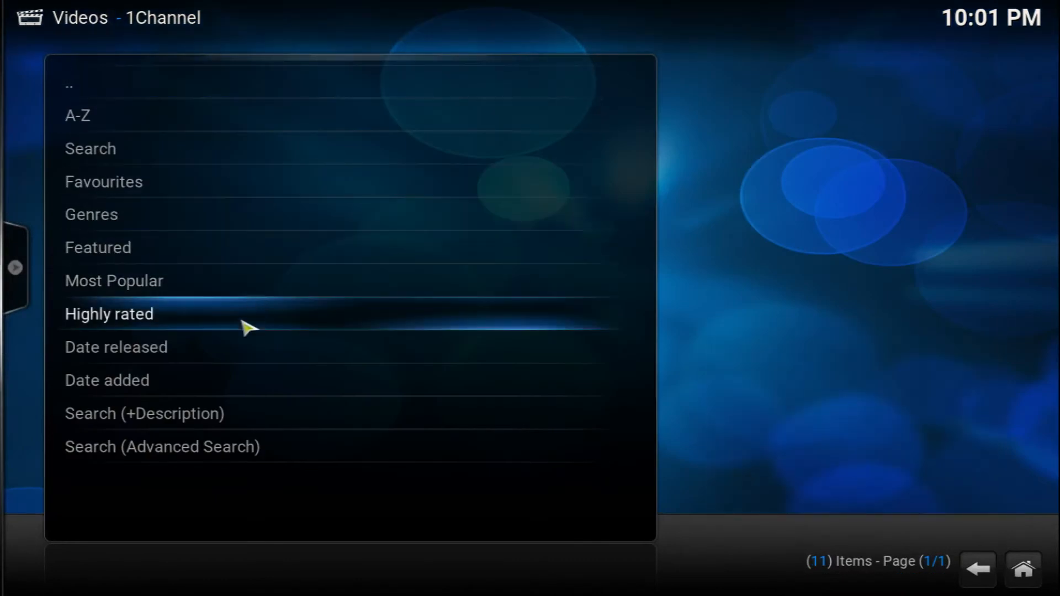
mouse_move(166, 331)
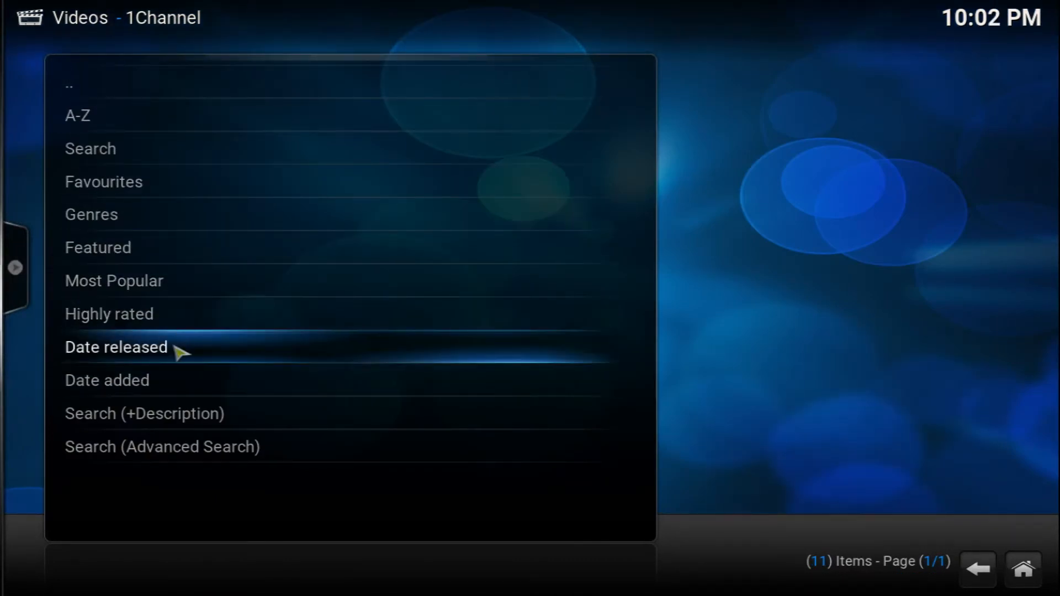
List movies by Date released and open Dirty Grandpa's 35 stream choices
left_click(115, 347)
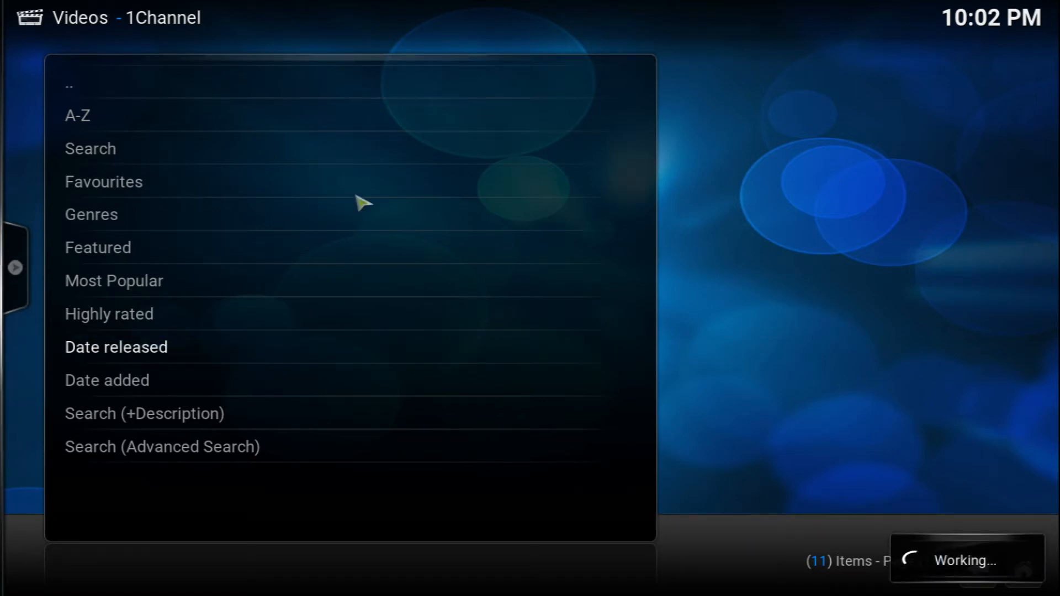
left_click(117, 346)
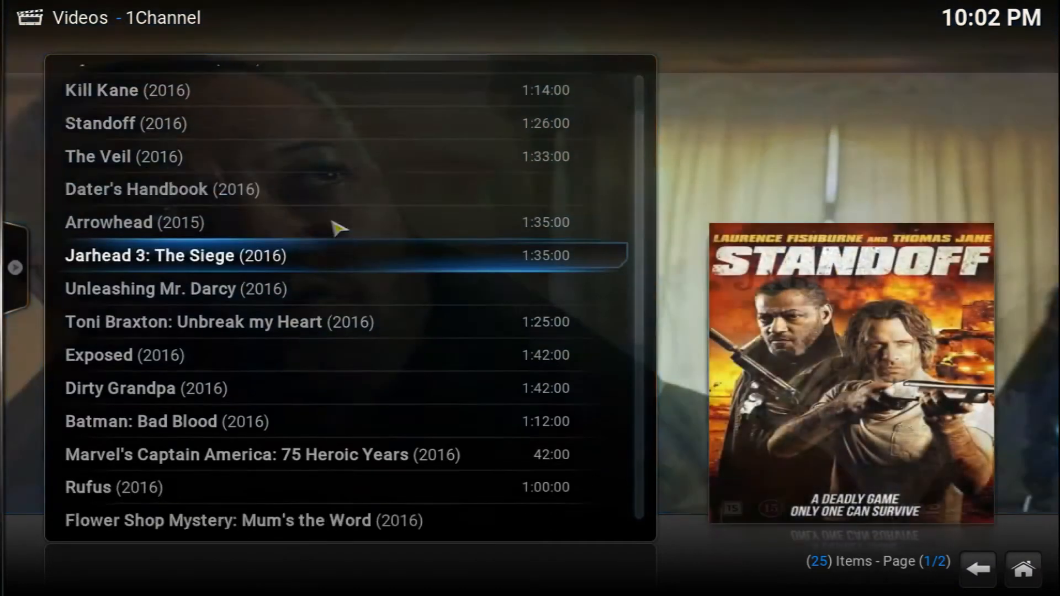
scroll("down", 3)
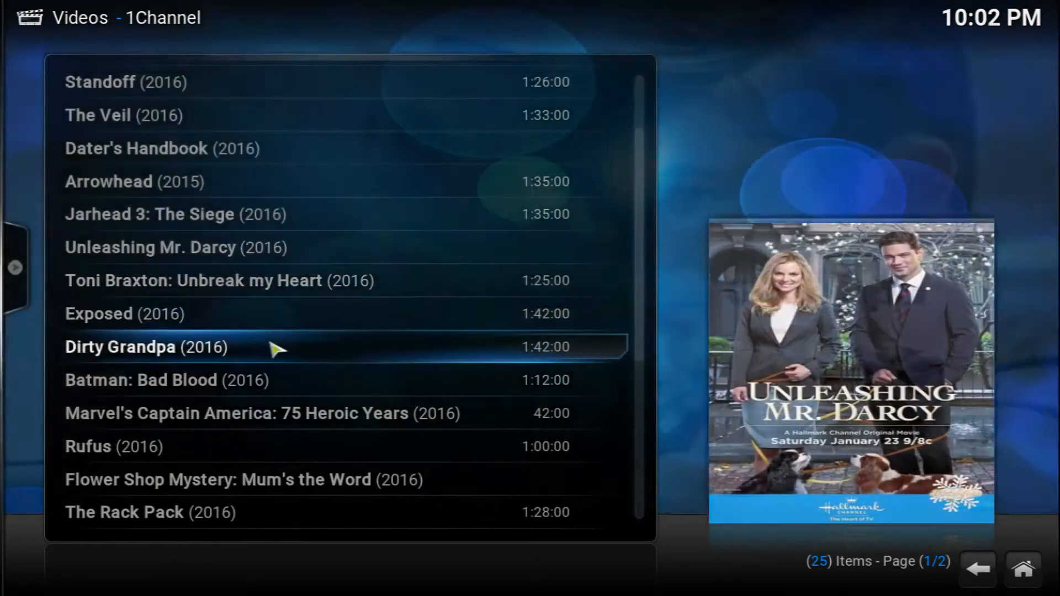
scroll("down", 3)
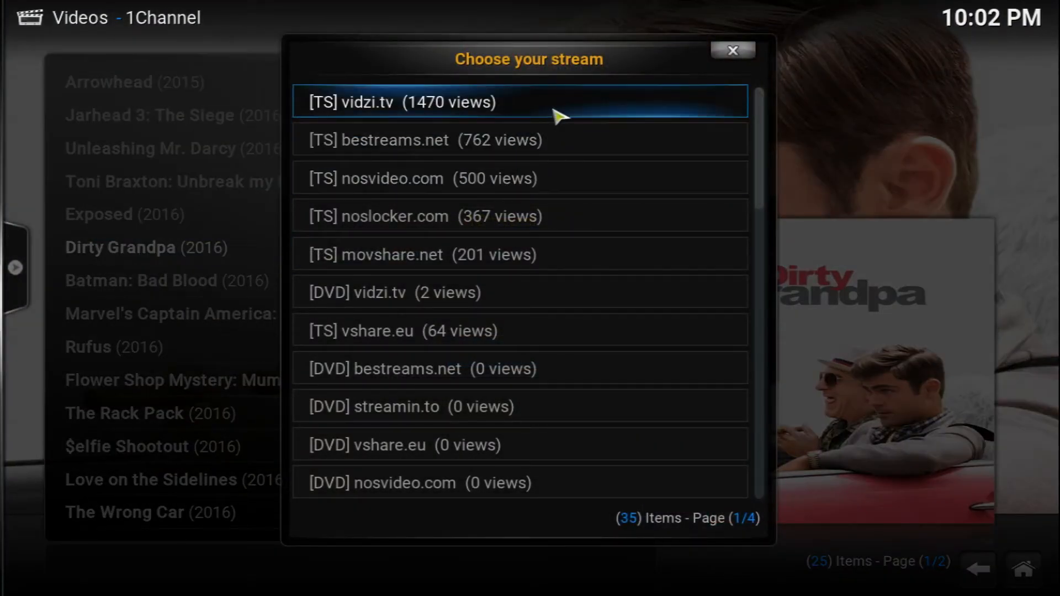
Pick Dirty Grandpa's top [TS] vidzi.tv stream, then return to the Movies menu
left_click(401, 102)
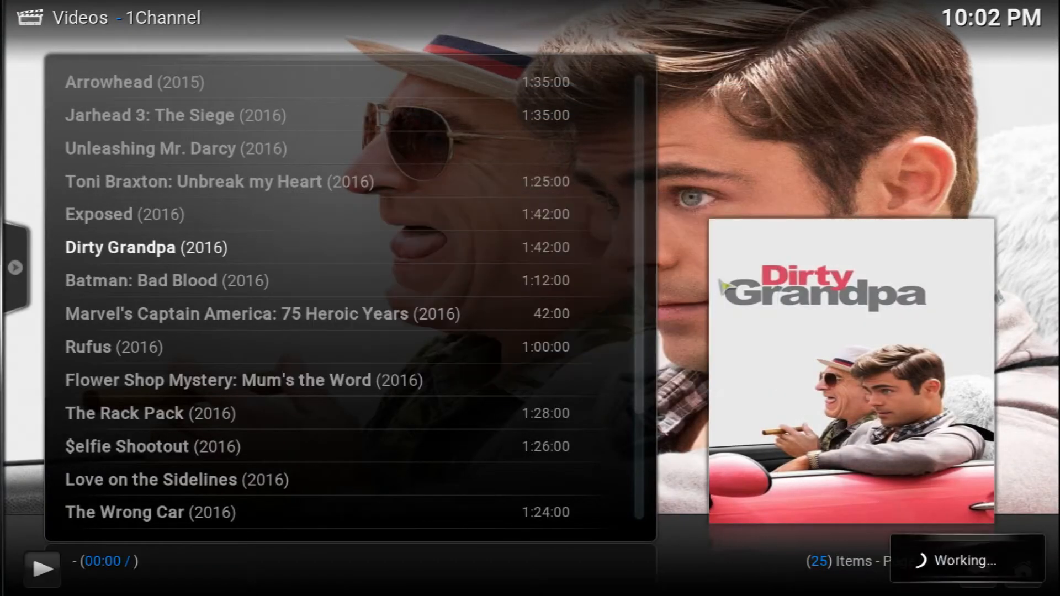
left_click(120, 248)
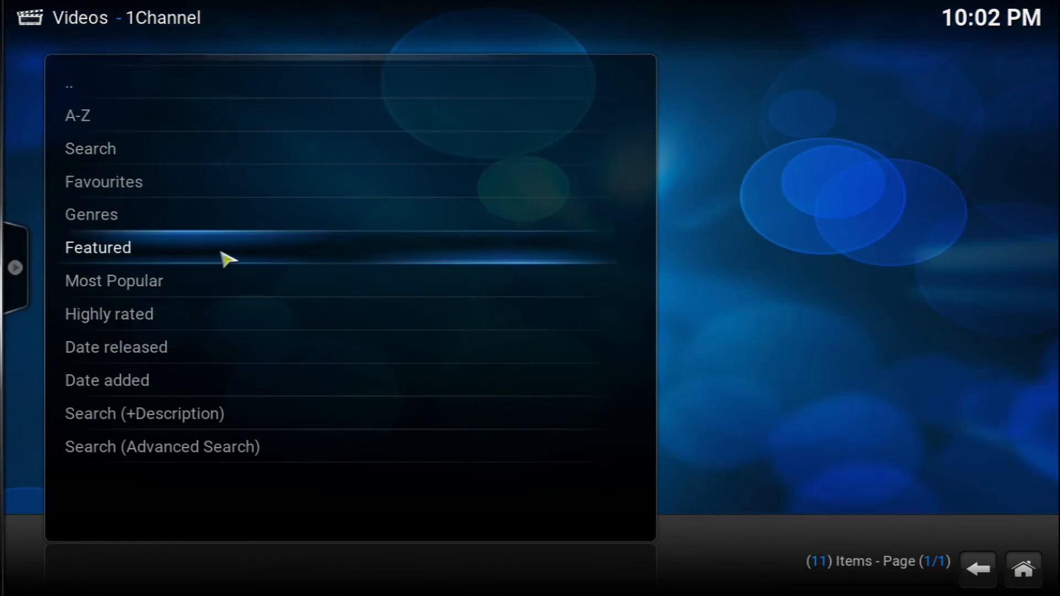
left_click(97, 247)
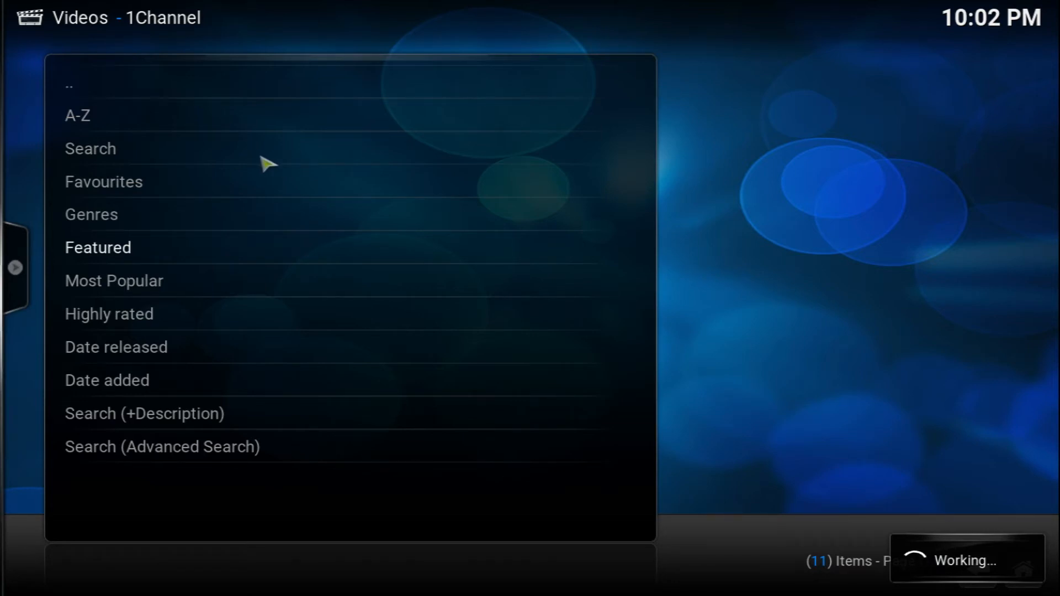
mouse_move(301, 192)
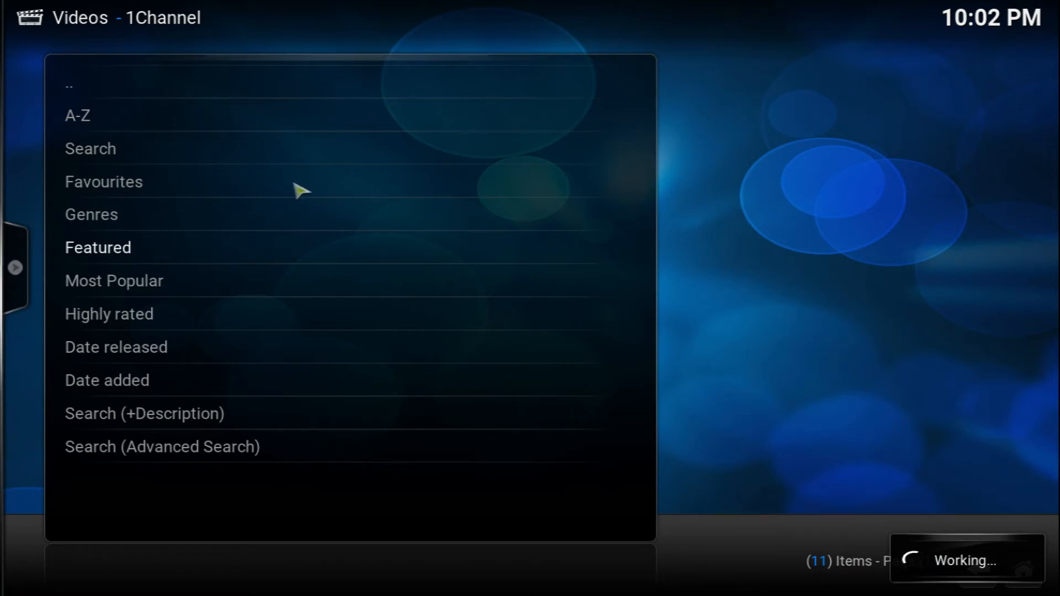
Load 1Channel's Featured list of 25 movies, including Dirty Grandpa and Ride Along 2
left_click(98, 247)
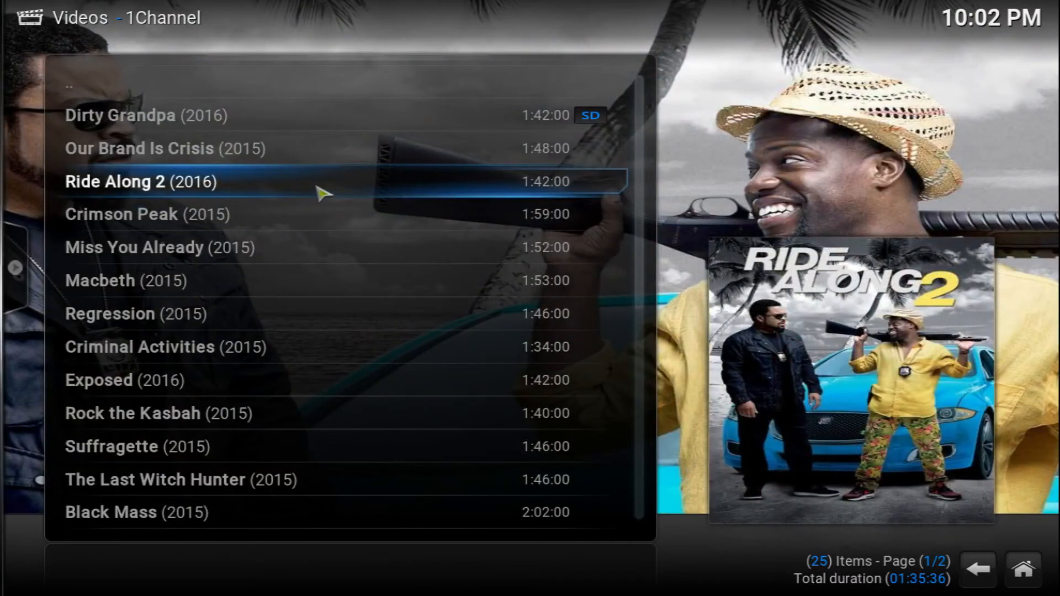
Stream Ride Along 2 from promptfile.com to about 21 minutes, then stop playback
left_click(140, 181)
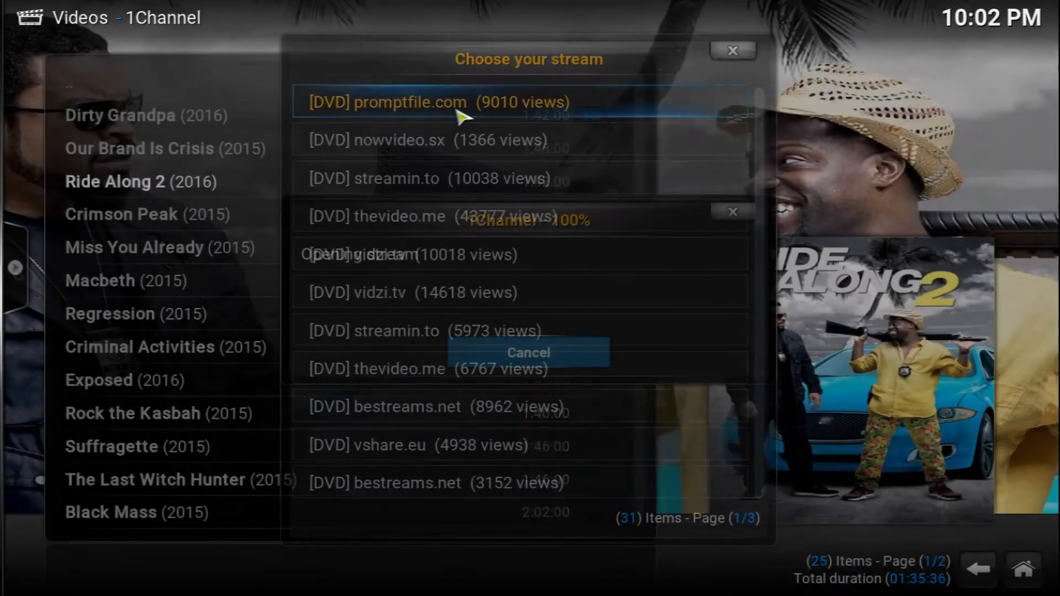
left_click(425, 102)
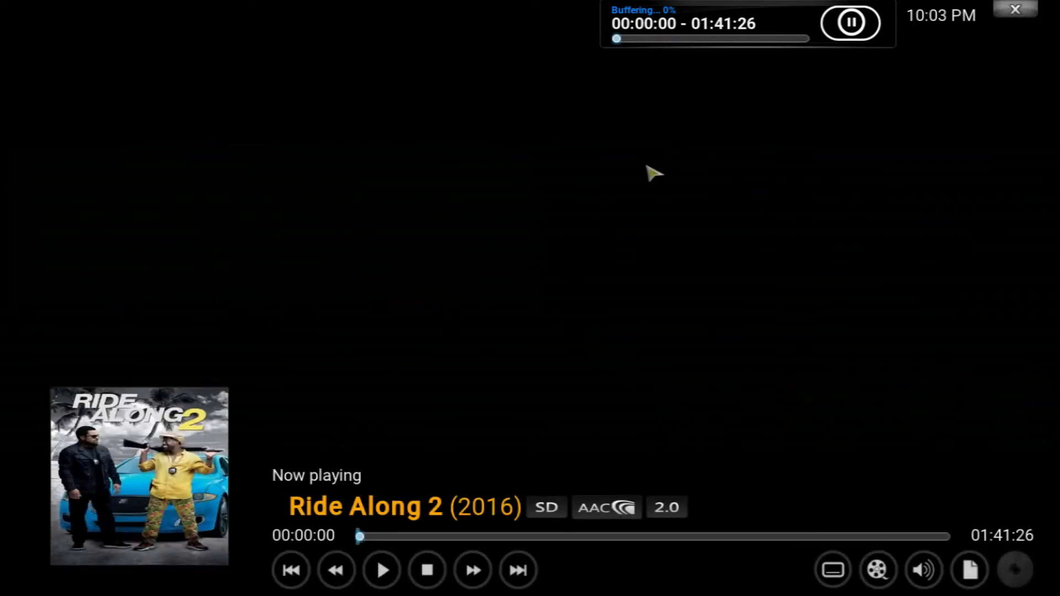
left_click(382, 569)
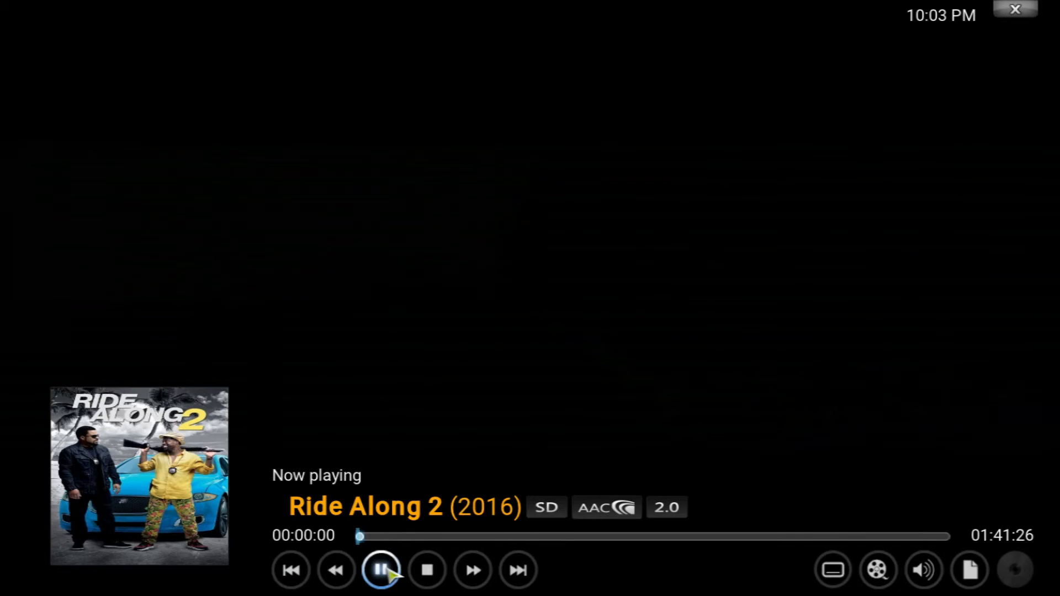
left_click(380, 569)
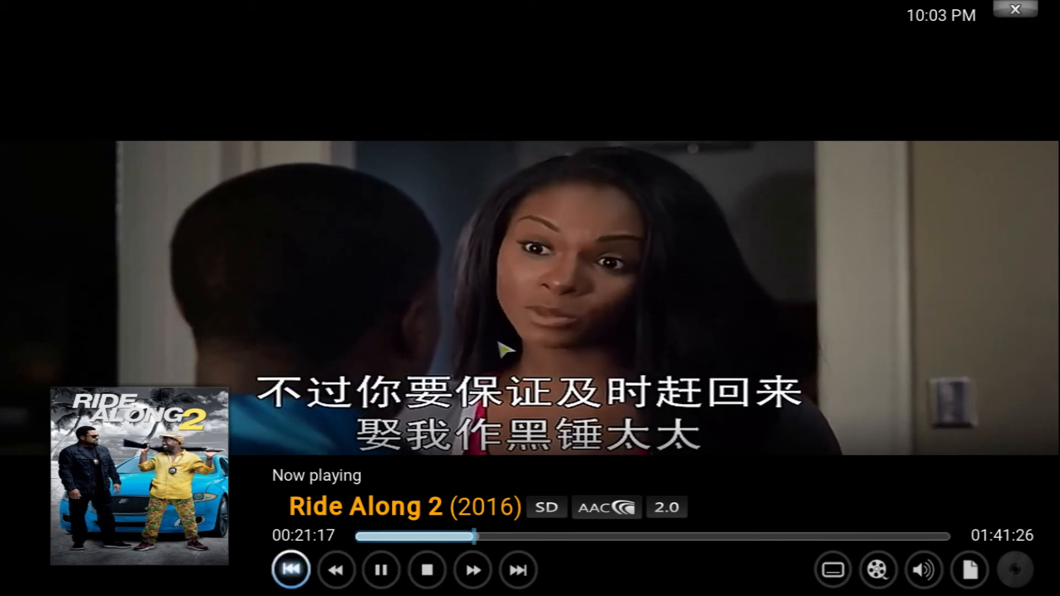
left_click(425, 569)
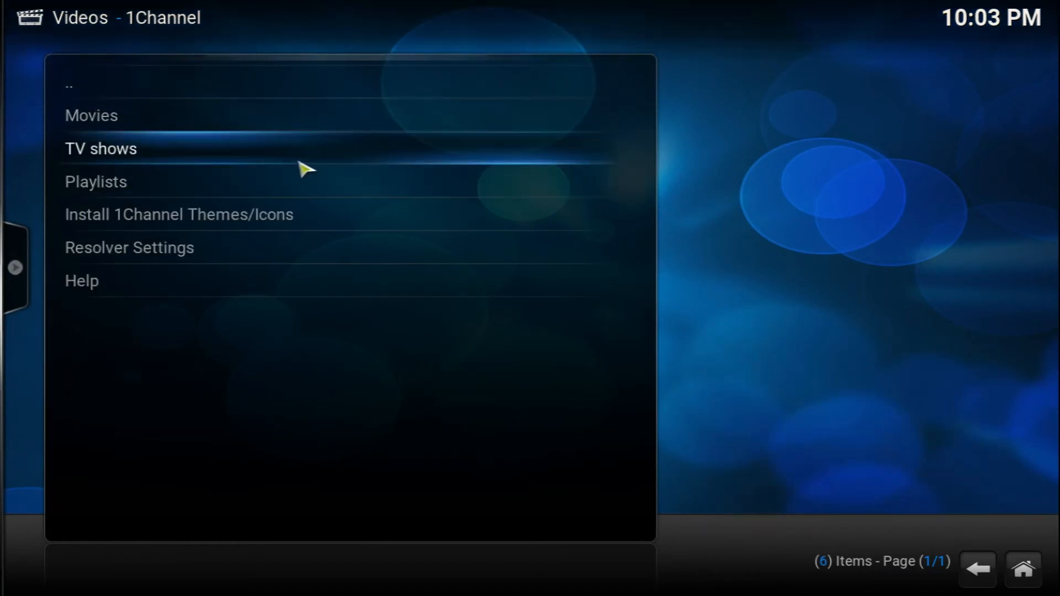
Exit 1Channel via the '..' entry back to Kodi's home screen System menu
left_click(100, 148)
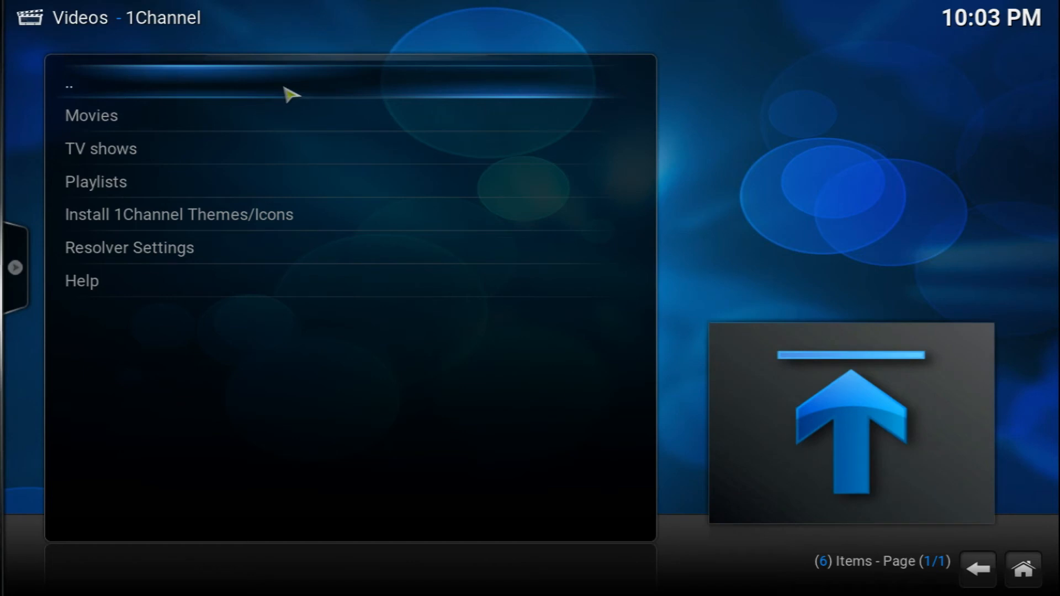
left_click(68, 84)
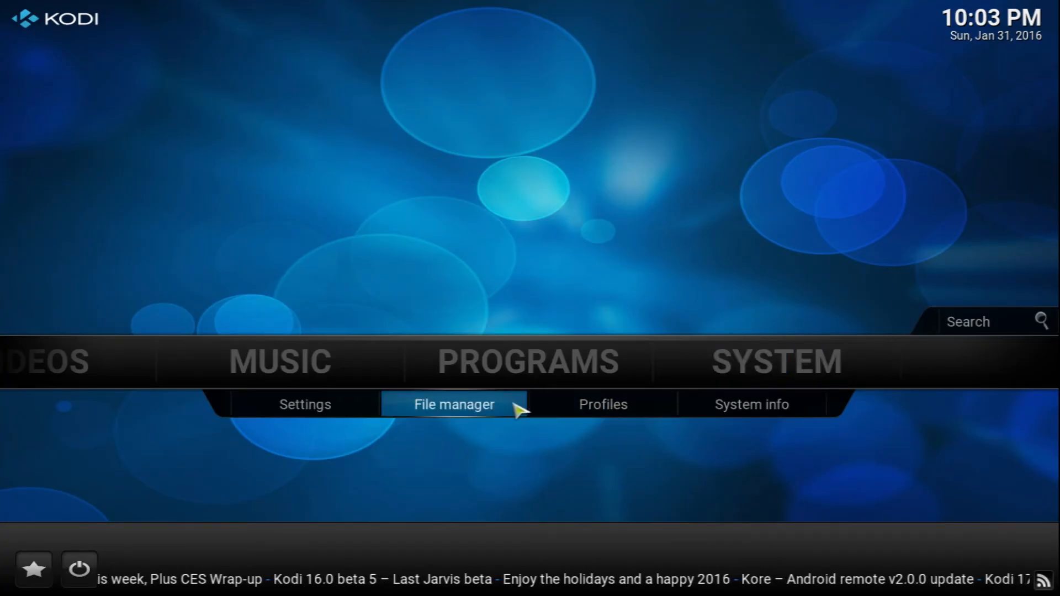
left_click(452, 404)
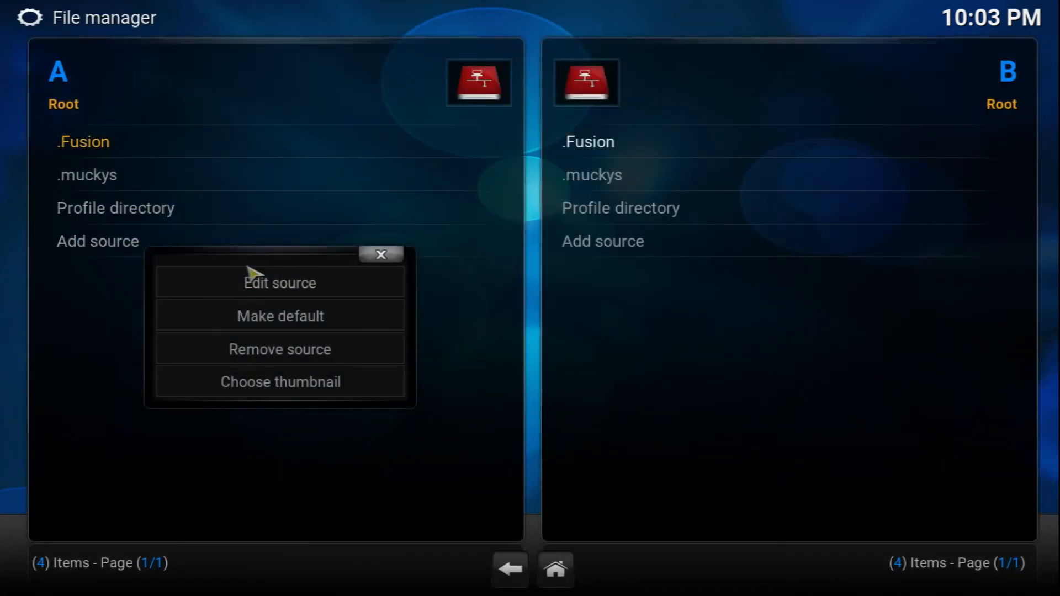
left_click(279, 283)
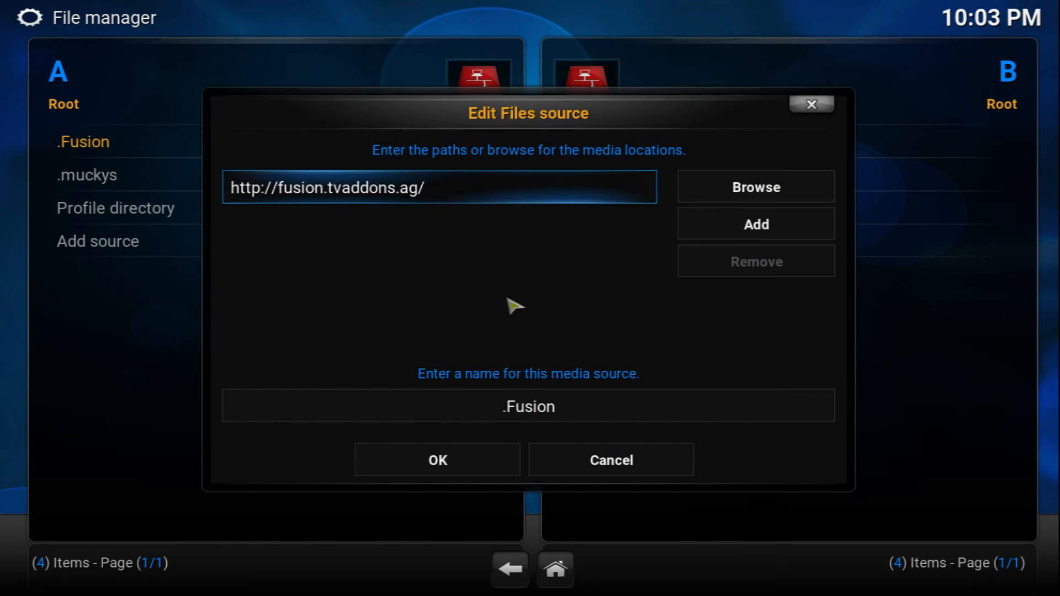
mouse_move(534, 262)
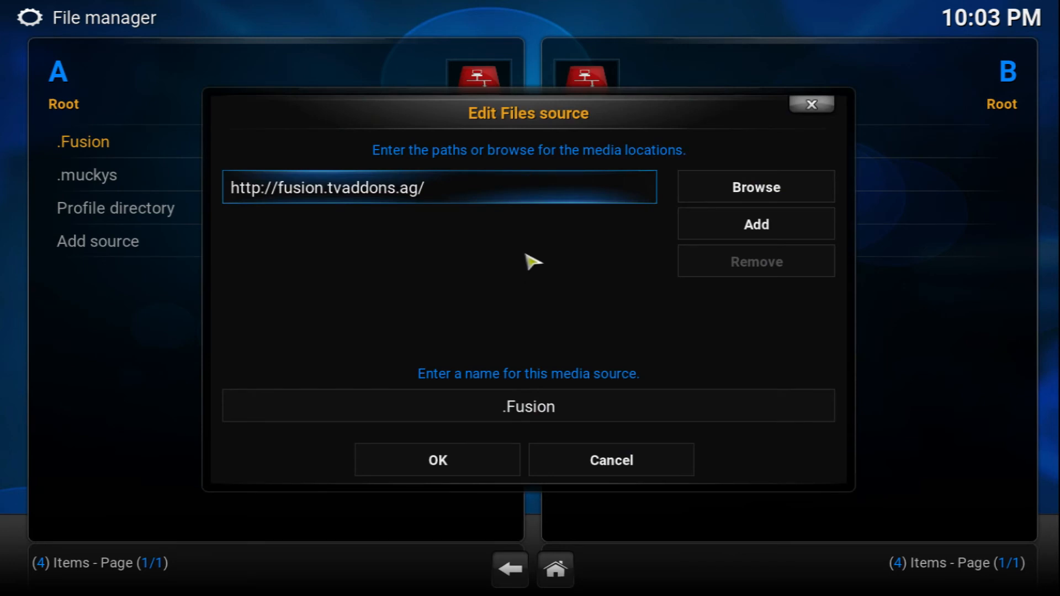
left_click(439, 187)
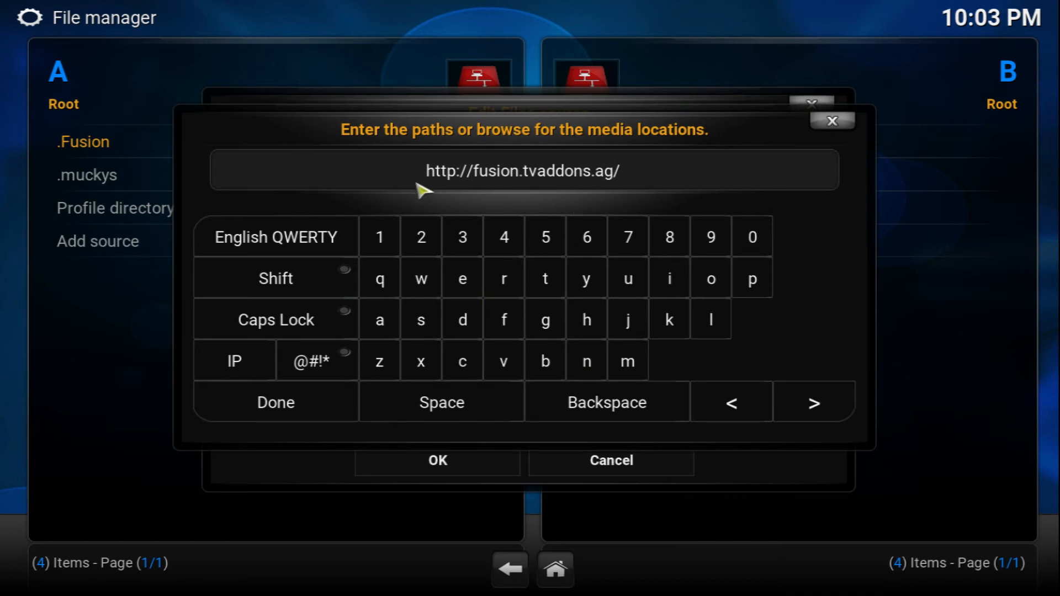
left_click(275, 403)
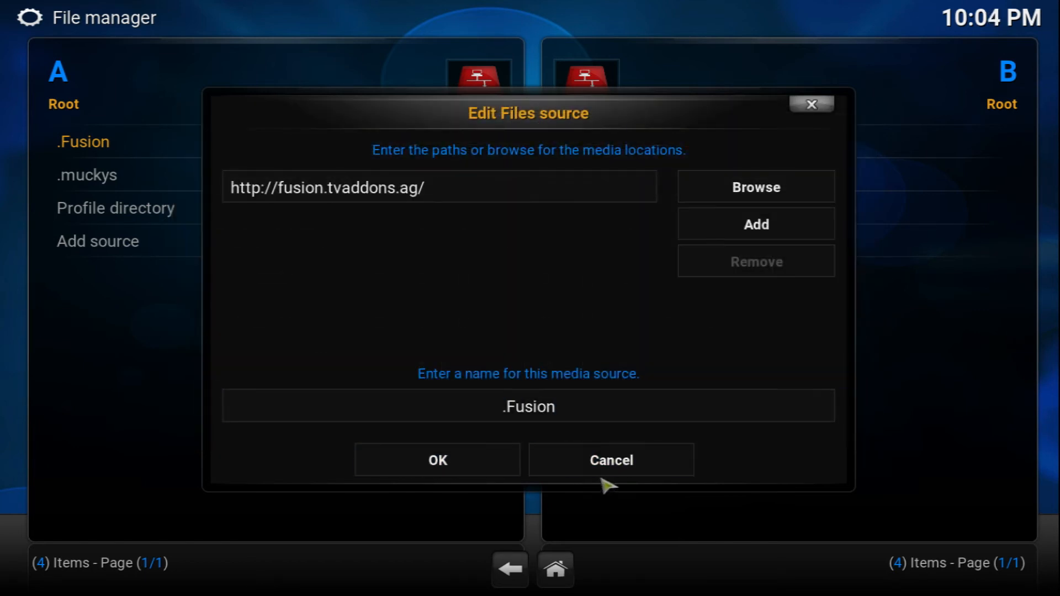
left_click(609, 459)
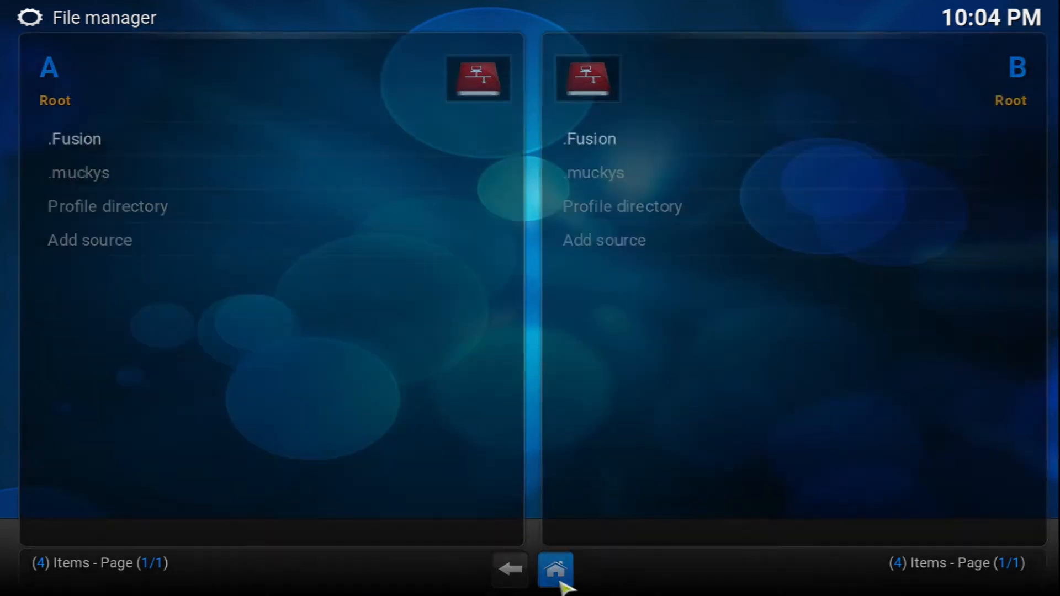
From the Home screen, install plugin.program.addoninstaller-1.2.5.zip from the .Fusion source
left_click(554, 568)
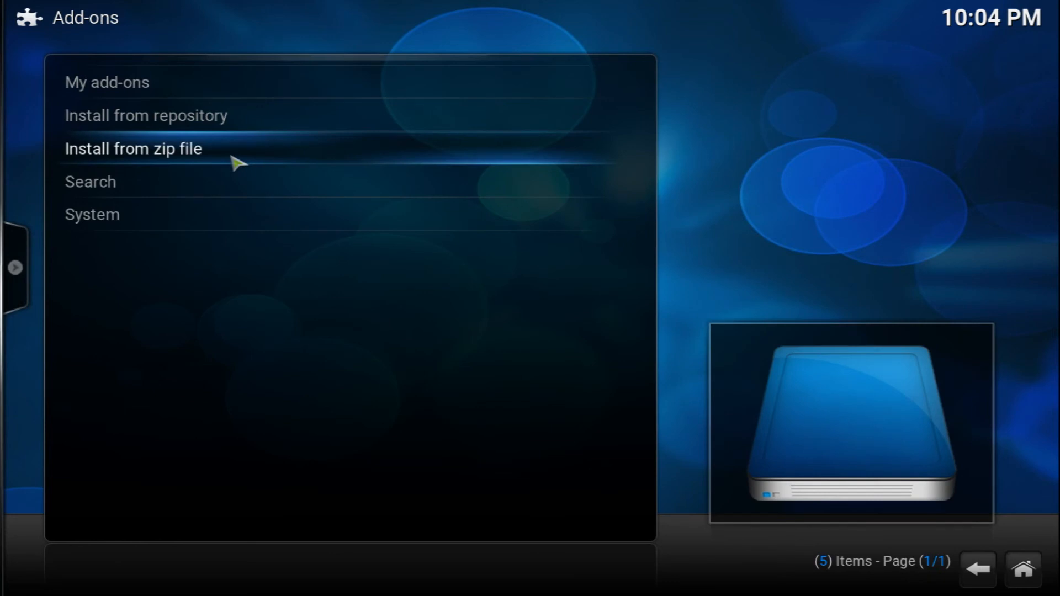
left_click(133, 148)
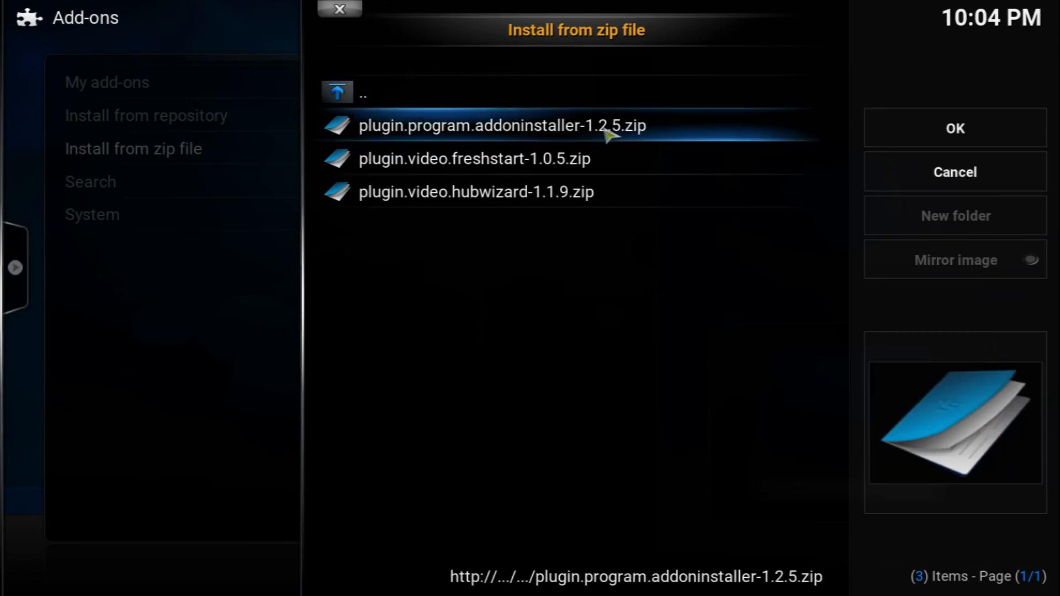
mouse_move(635, 140)
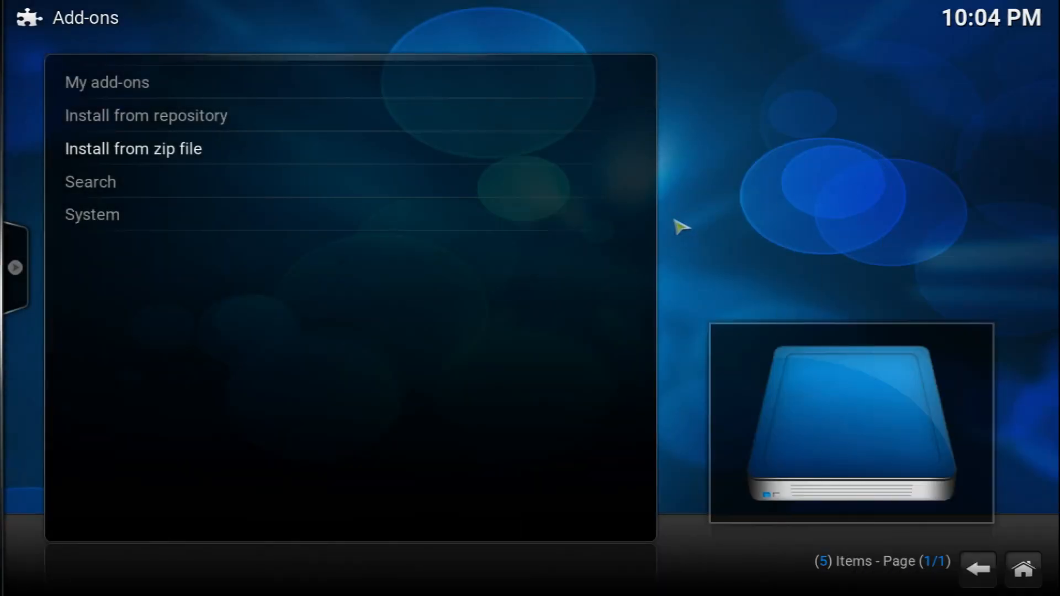
mouse_move(696, 290)
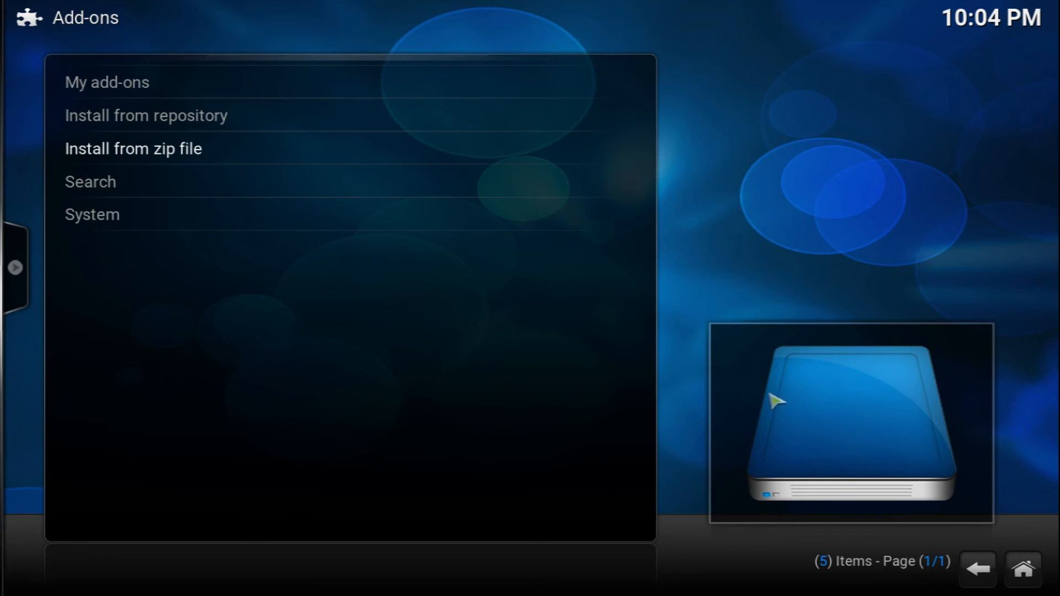
mouse_move(1023, 570)
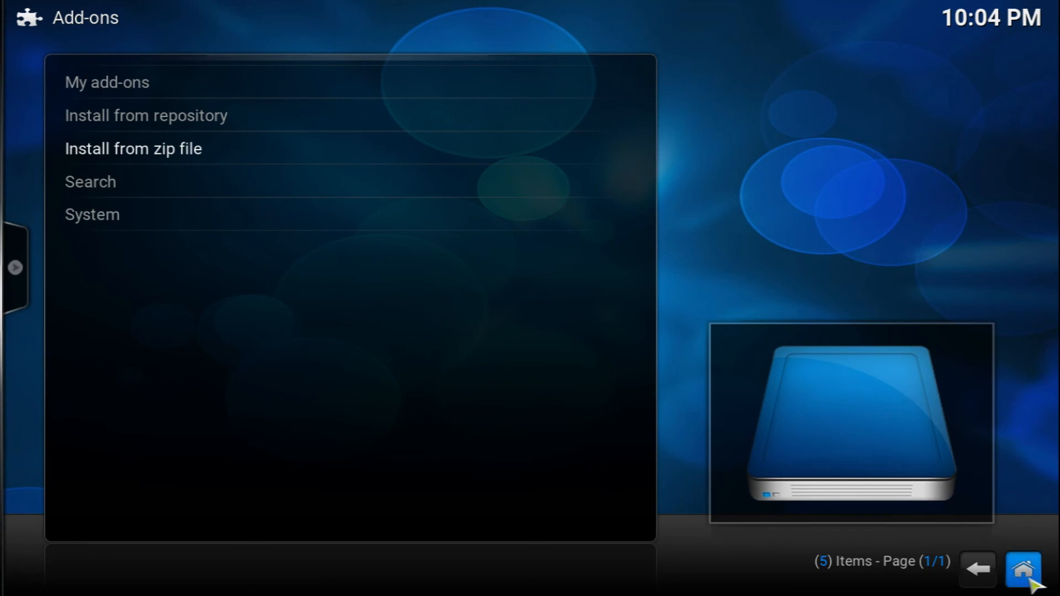
Open Addon Installer 1.2.5 from the Programs add-ons list
left_click(976, 569)
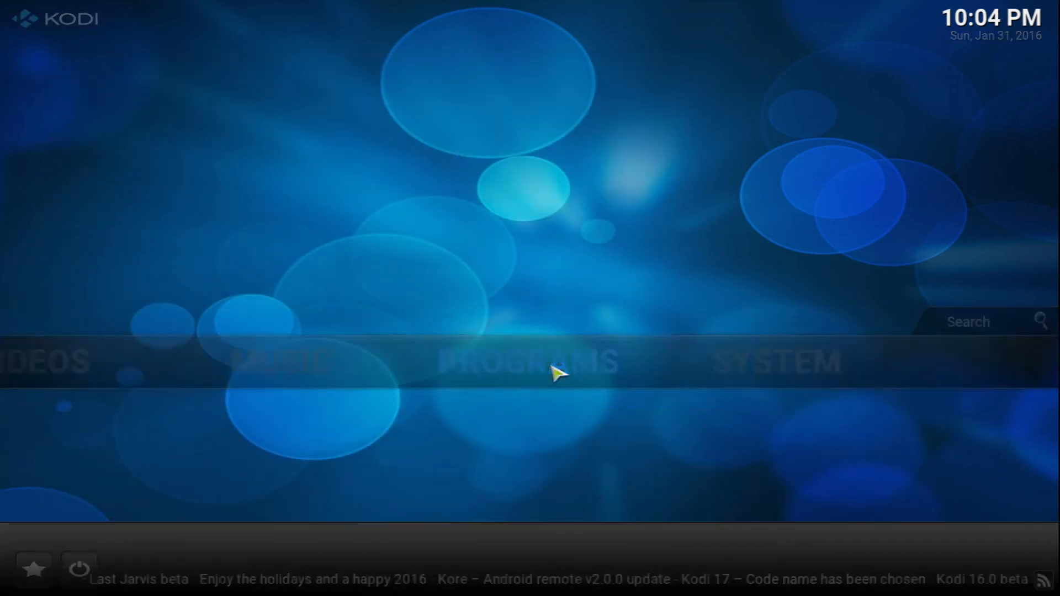
left_click(532, 360)
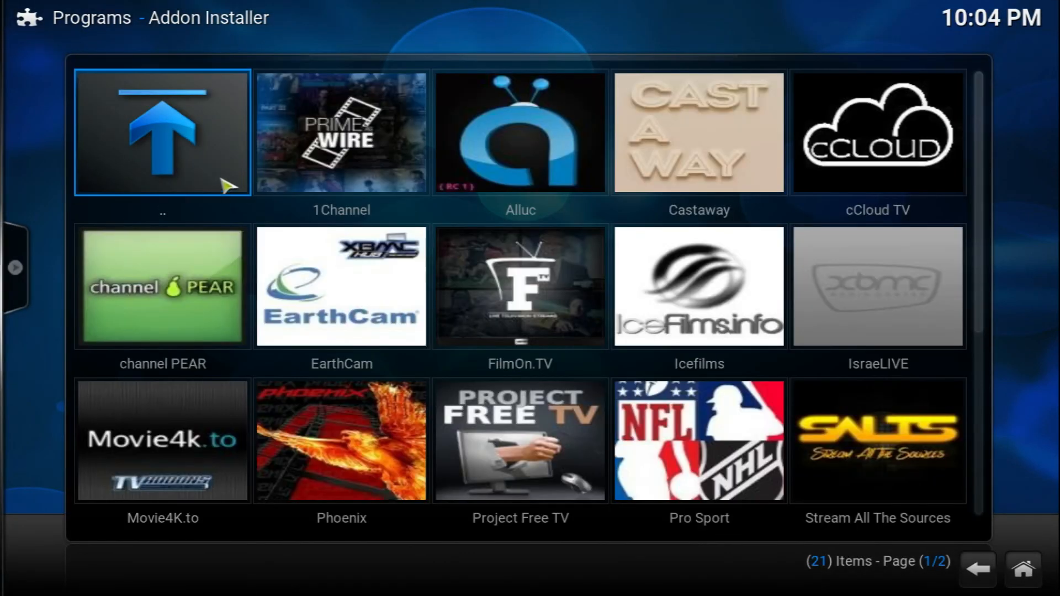
left_click(162, 132)
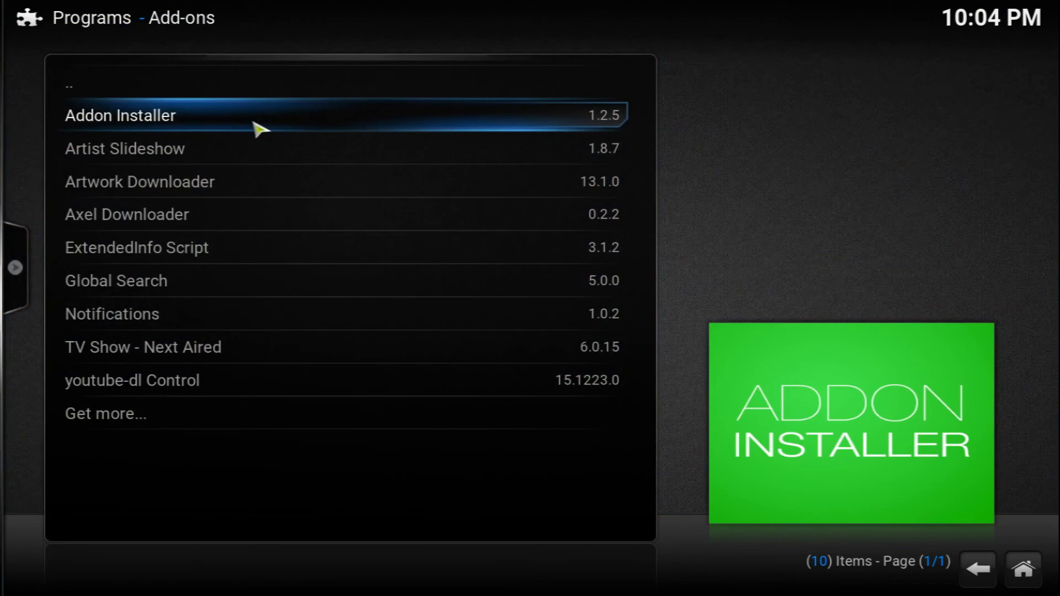
left_click(121, 115)
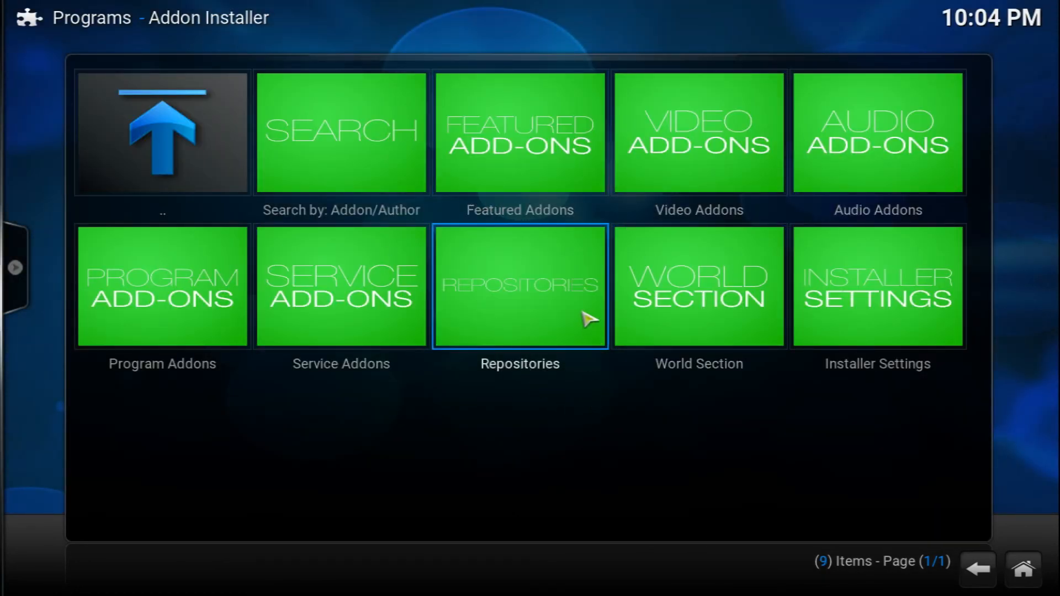
Open 1Channel v2.5.64 in Featured Addons, request install, then cancel the confirmation
left_click(519, 286)
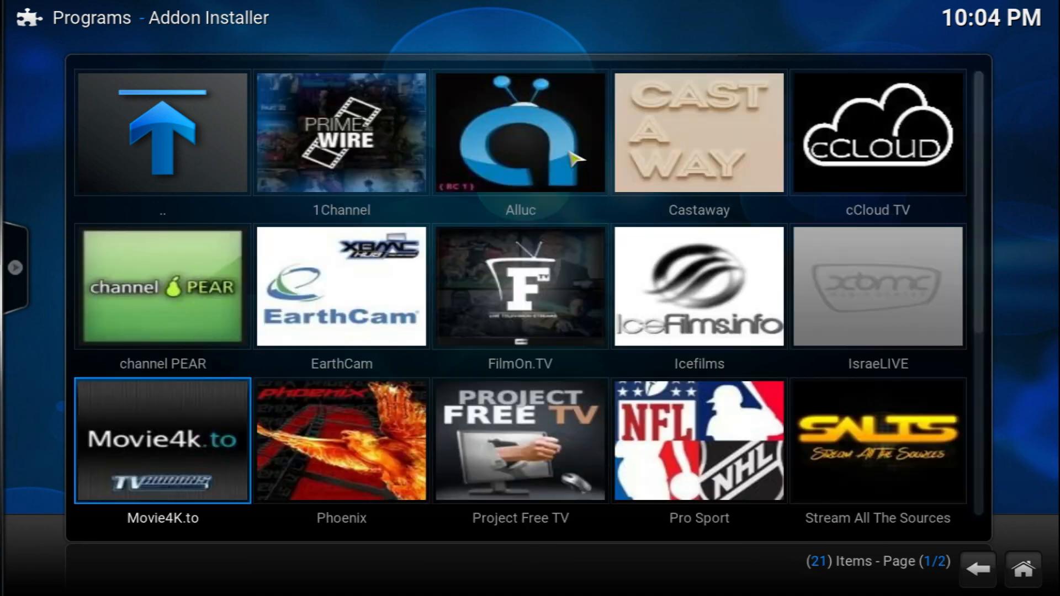
mouse_move(341, 132)
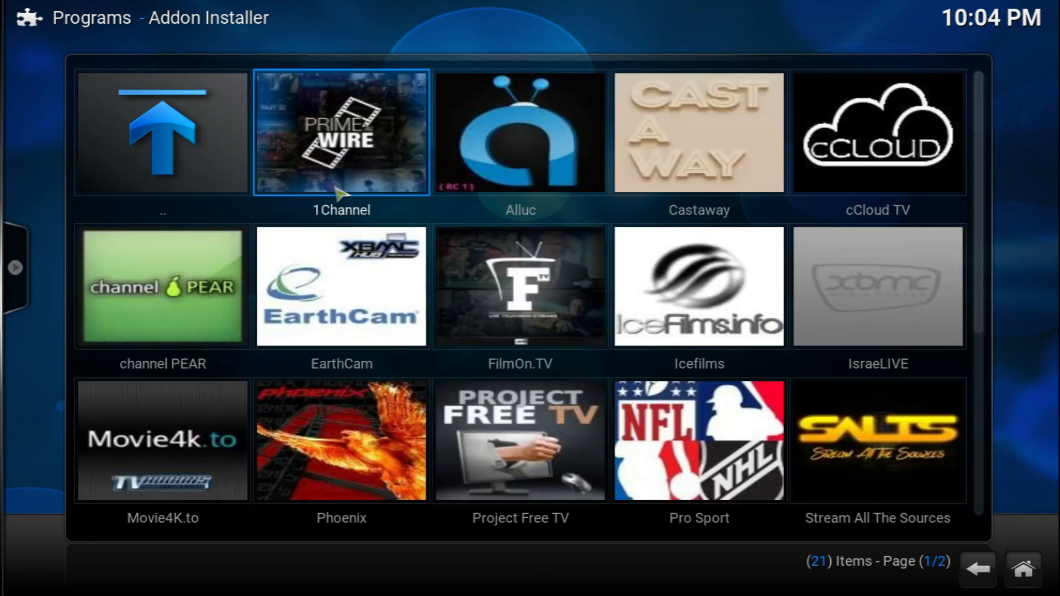
left_click(341, 132)
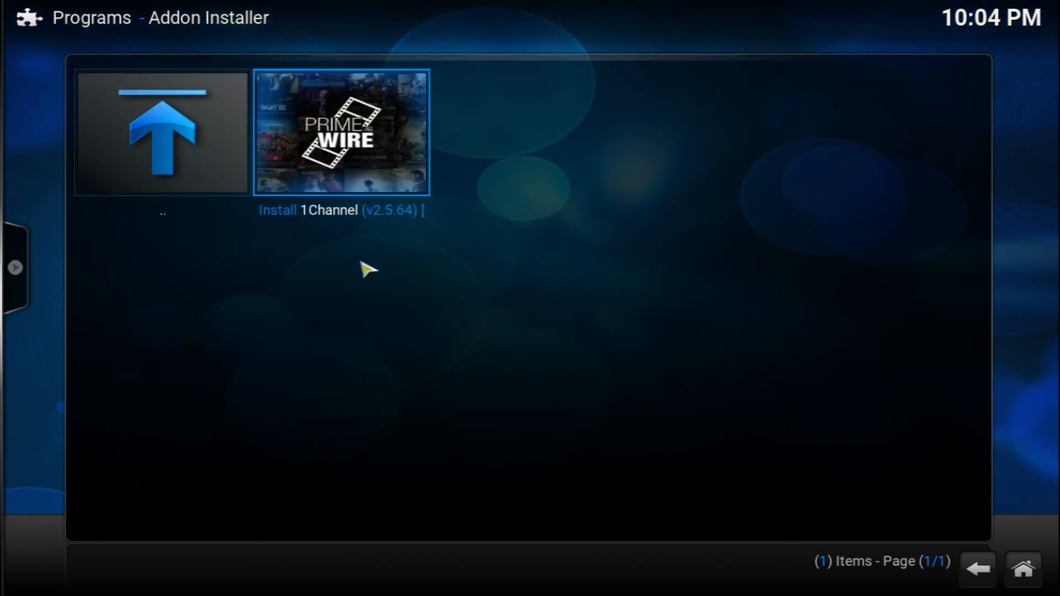
left_click(340, 132)
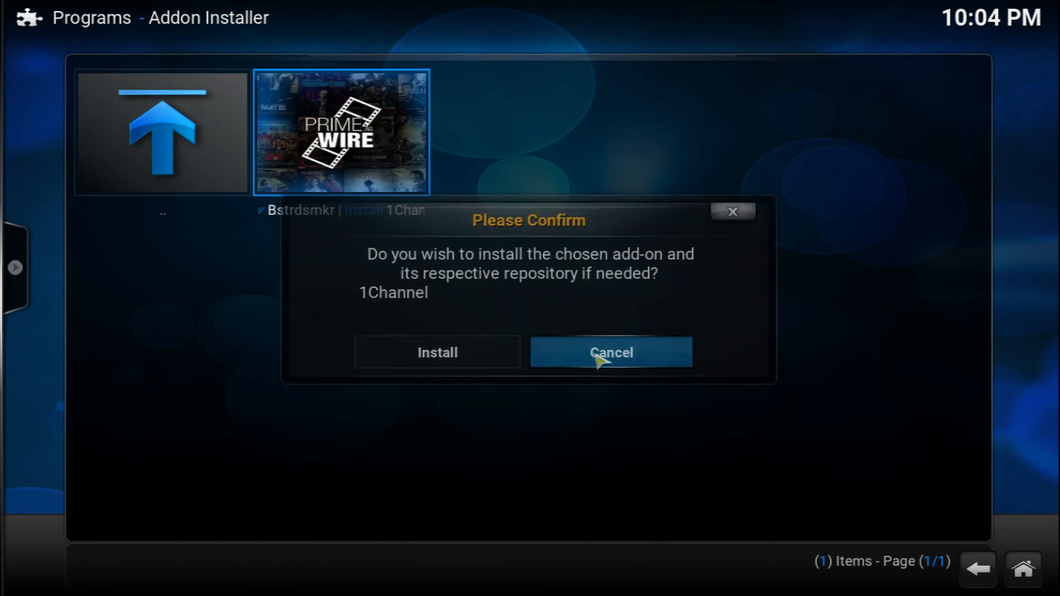
left_click(609, 353)
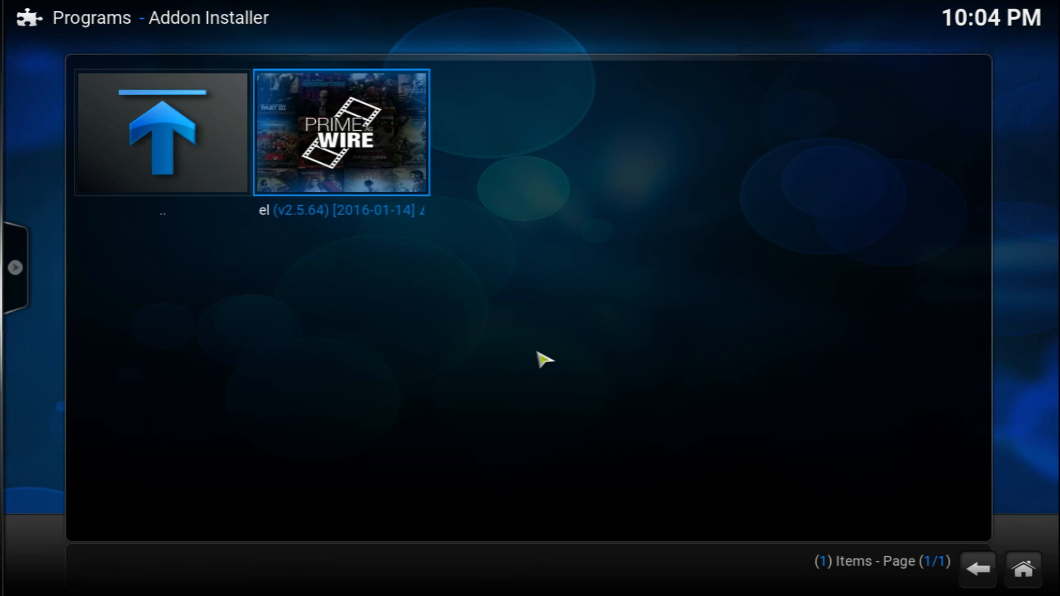